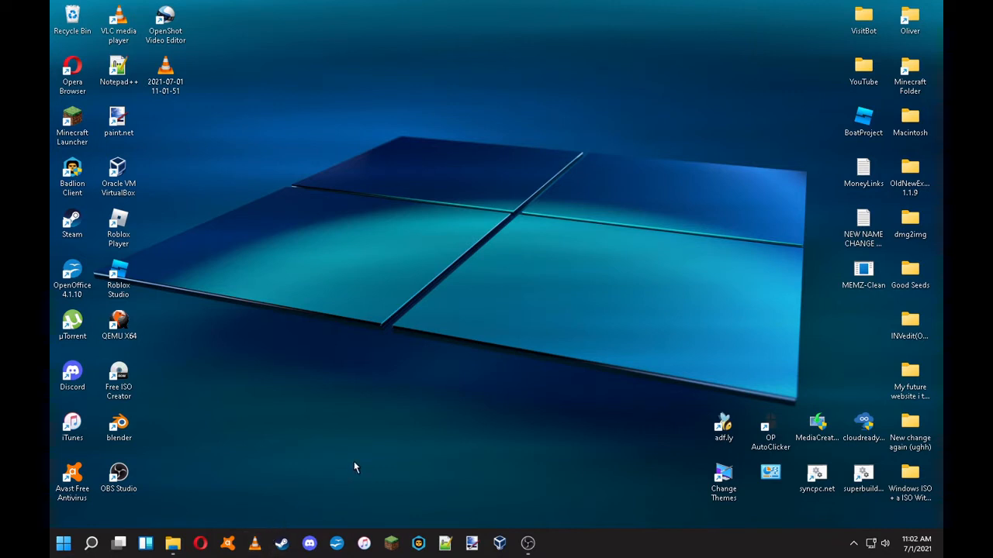
pyautogui.moveTo(367, 437)
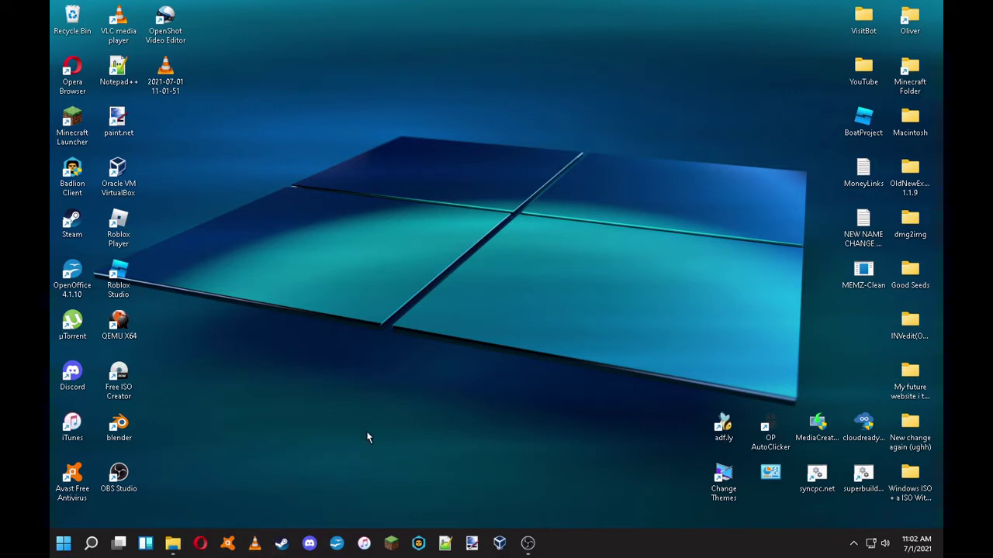
pyautogui.moveTo(373, 429)
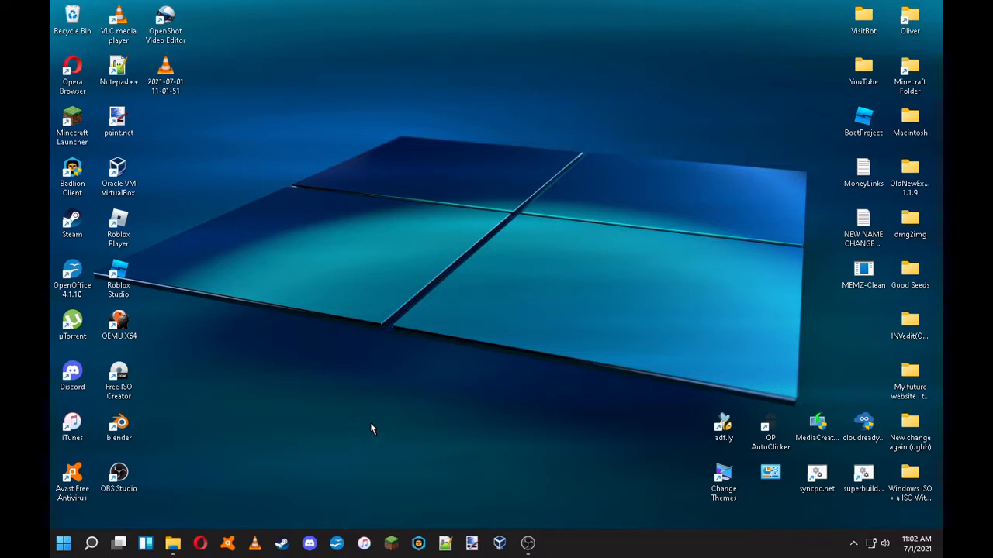
pyautogui.moveTo(416, 425)
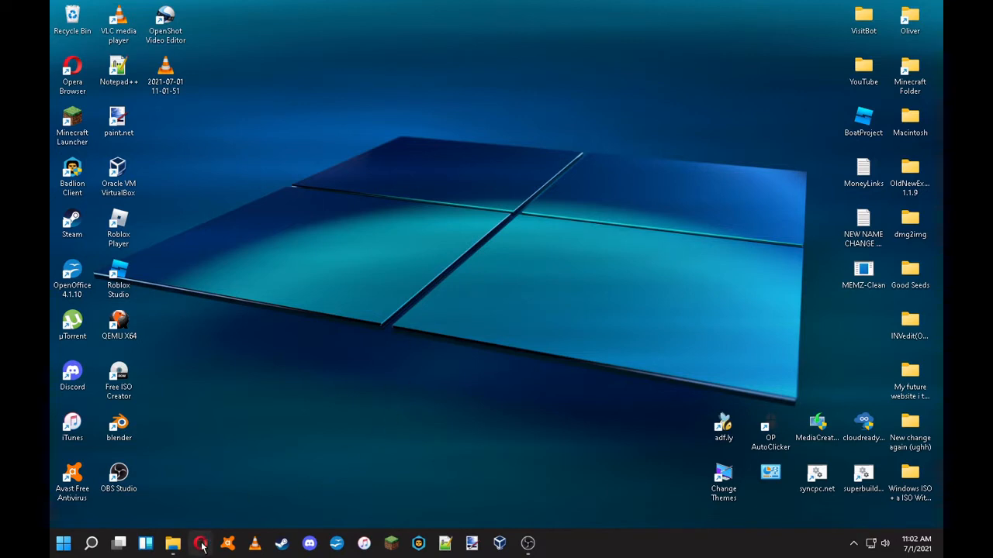
# Launch the Opera browser from the taskbar to search Google for fabric.
pyautogui.click(201, 543)
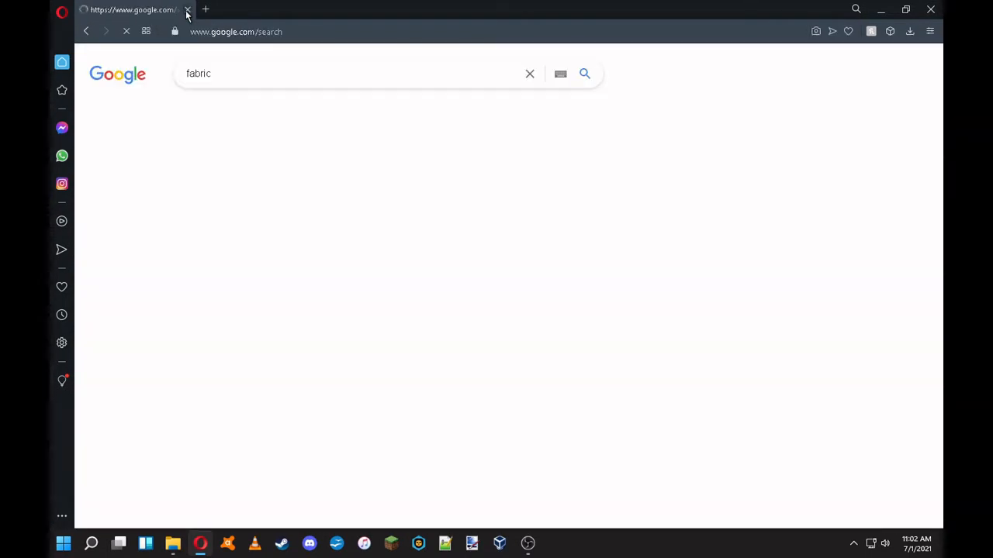
# Download the Fabric installer from fabricmc.net's use page and save it to the Desktop.
pyautogui.click(584, 73)
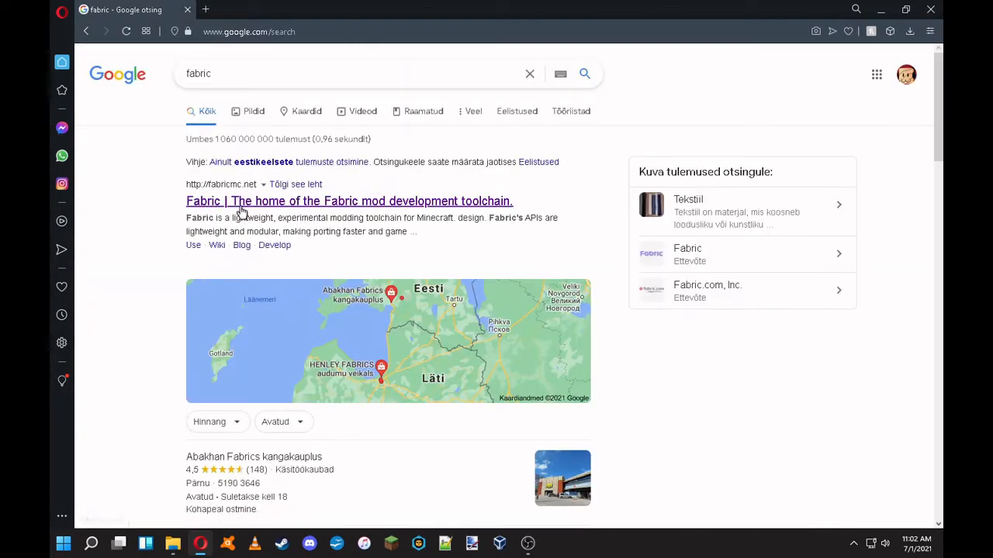
pyautogui.click(373, 201)
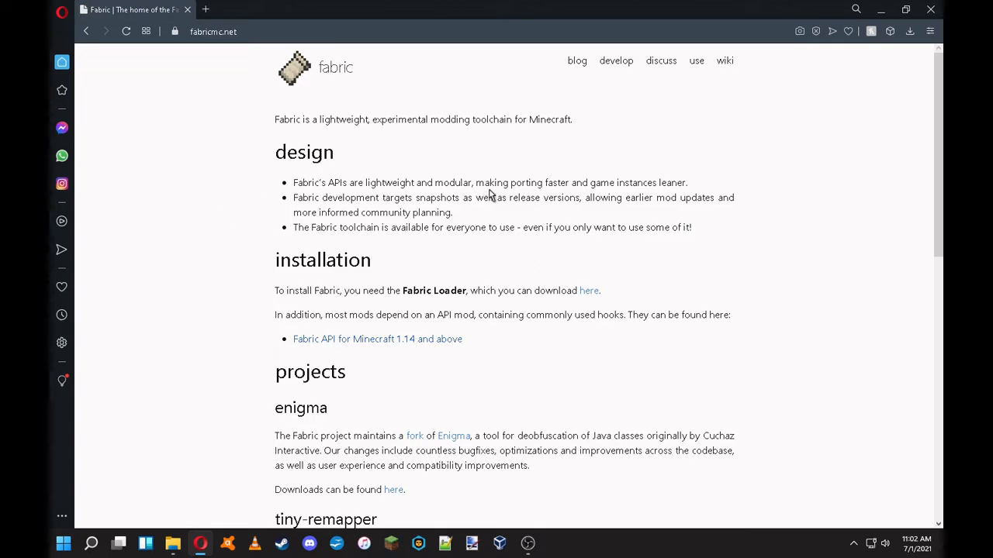
pyautogui.moveTo(702, 84)
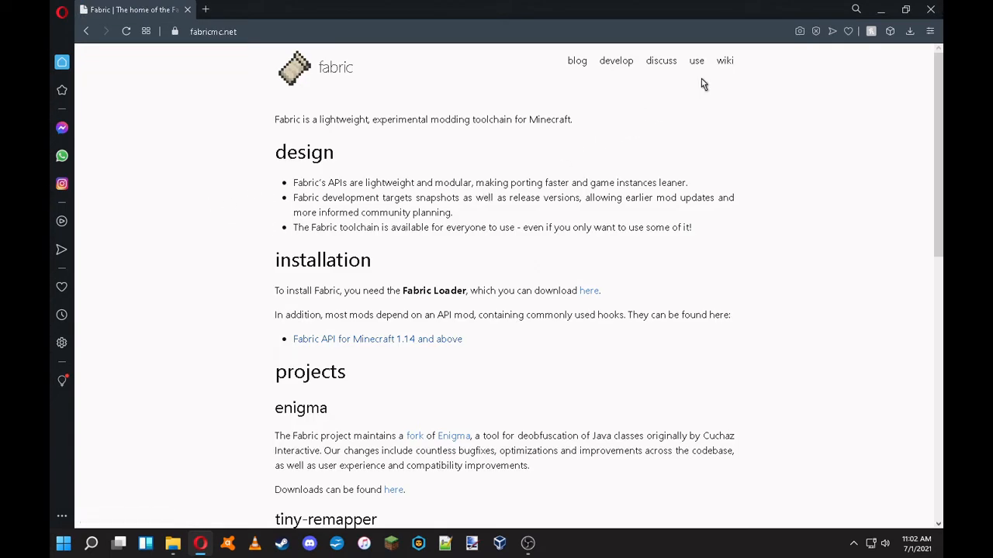
pyautogui.moveTo(696, 65)
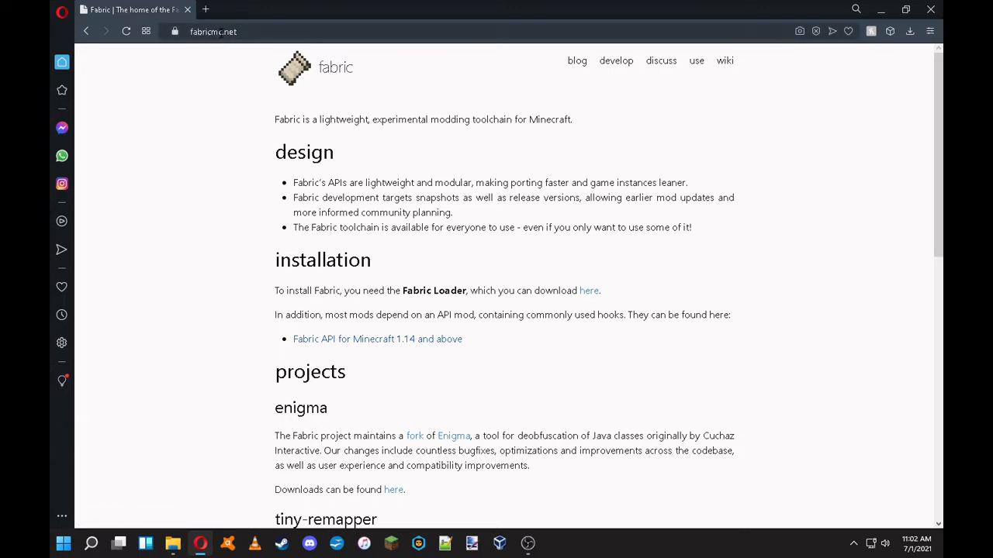
pyautogui.moveTo(574, 218)
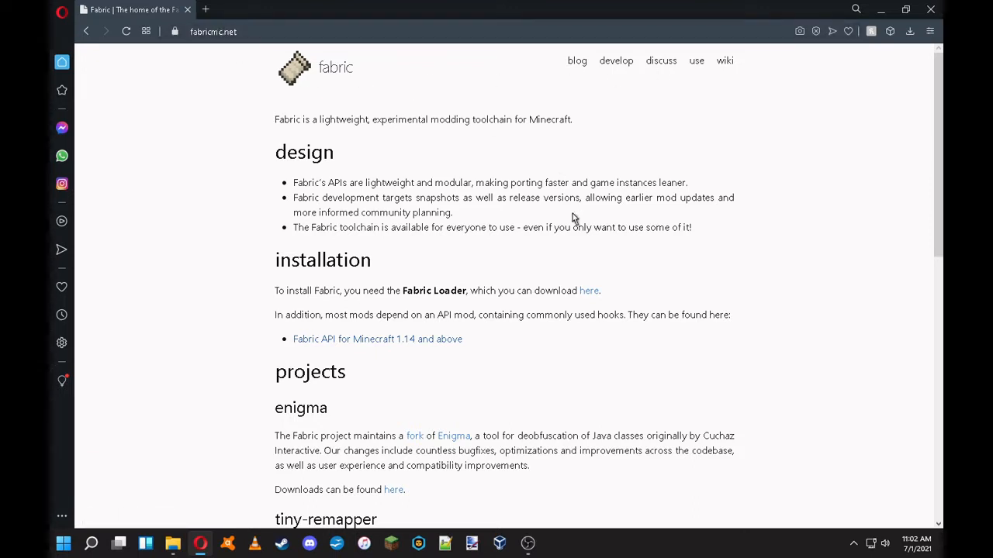
pyautogui.moveTo(698, 65)
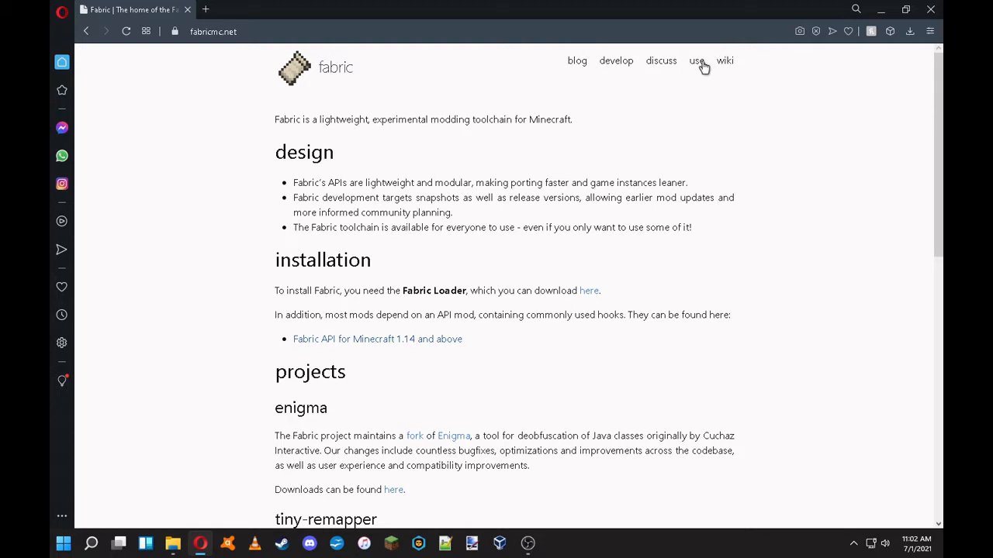
pyautogui.click(698, 61)
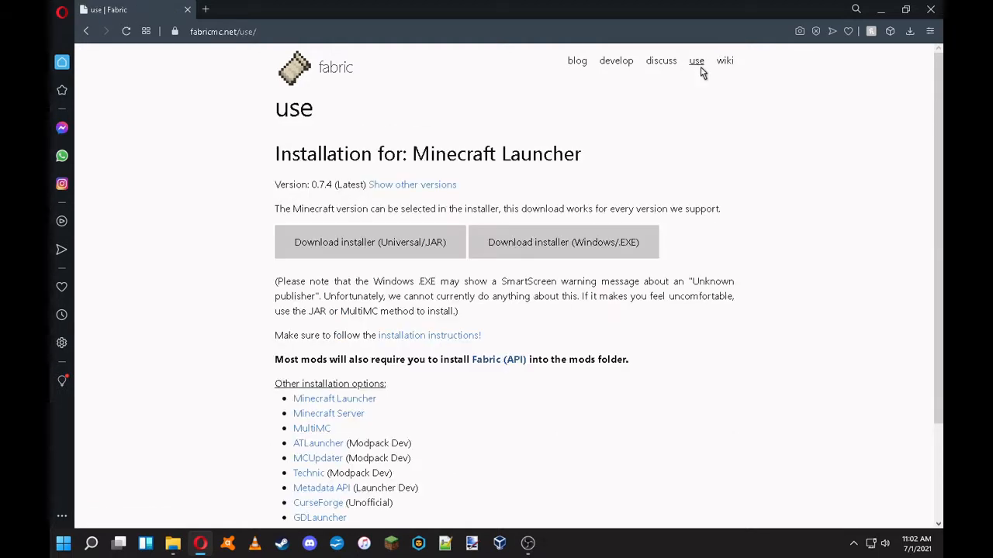
pyautogui.moveTo(372, 262)
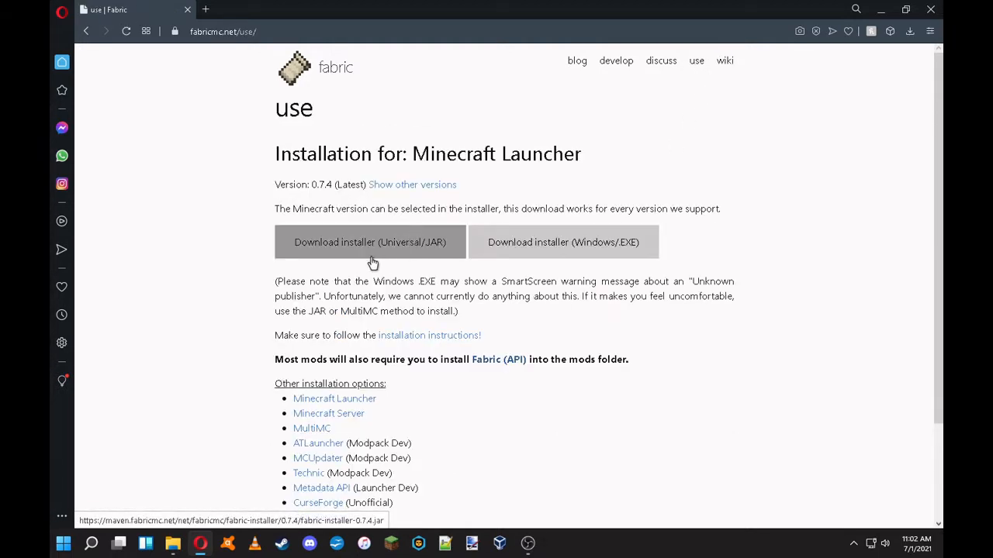
pyautogui.moveTo(364, 250)
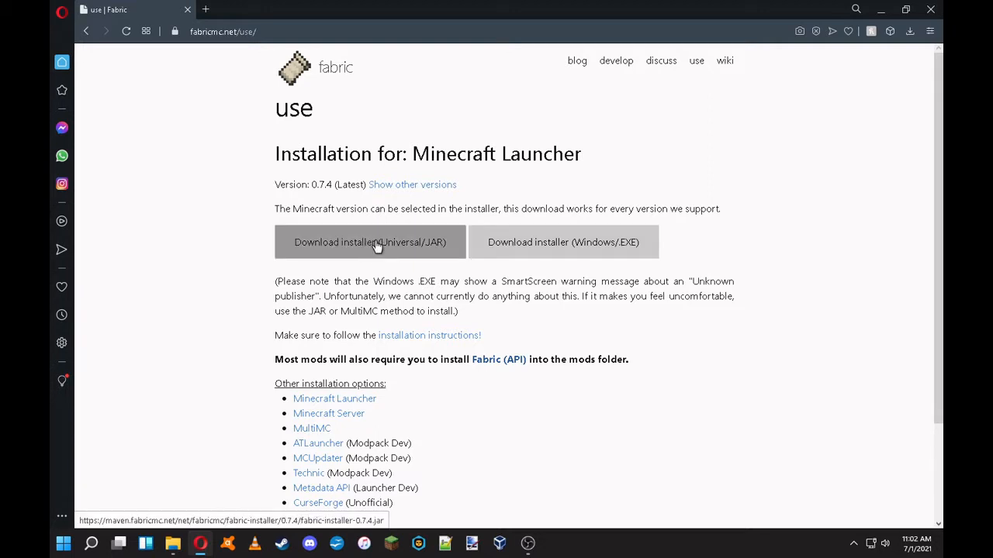
pyautogui.moveTo(422, 255)
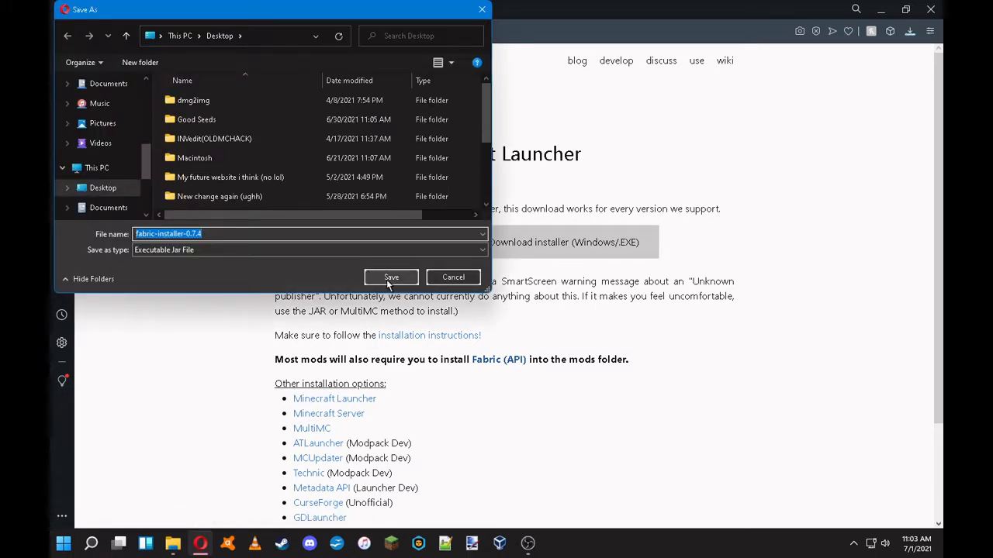
pyautogui.click(391, 276)
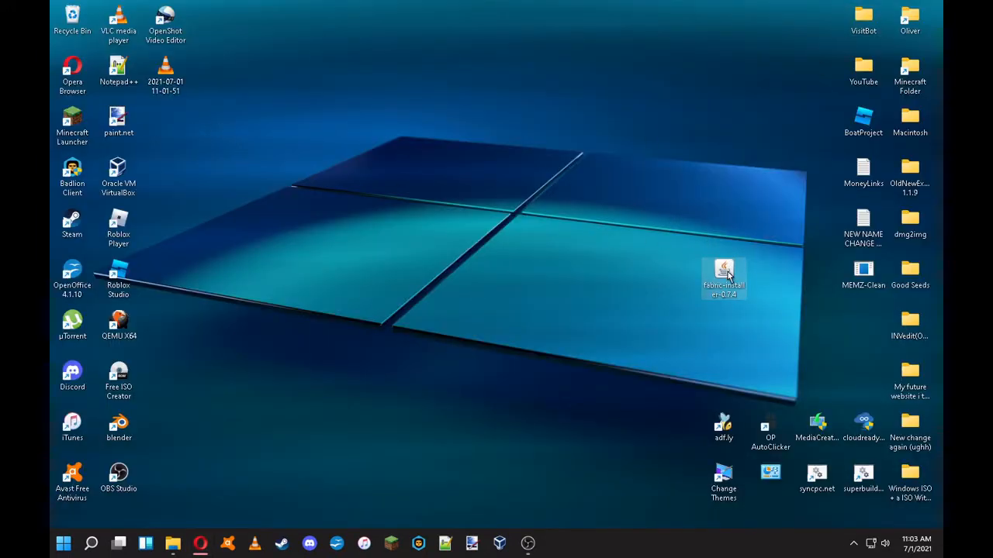
# Run the Fabric installer from the desktop and choose Minecraft version 1.17.
pyautogui.doubleClick(723, 270)
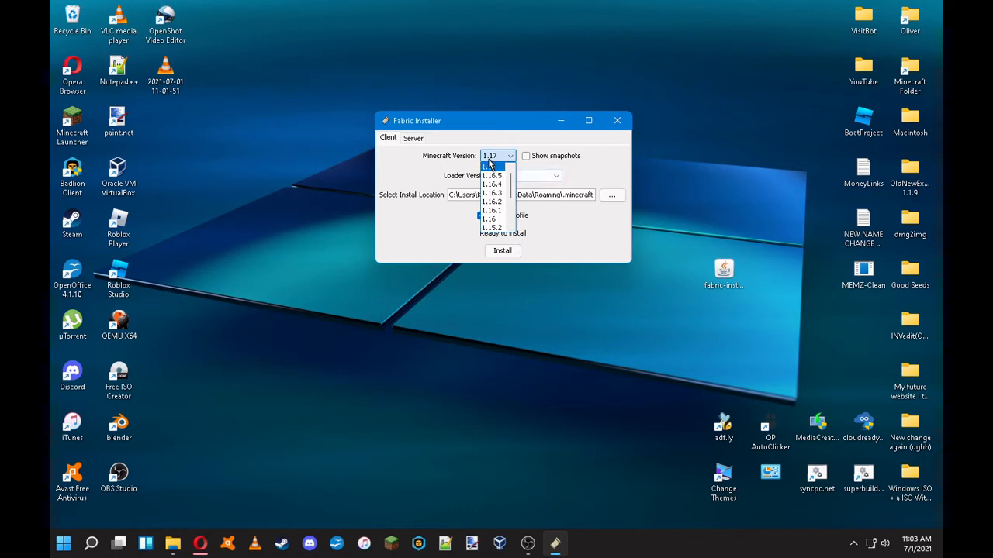
pyautogui.click(492, 165)
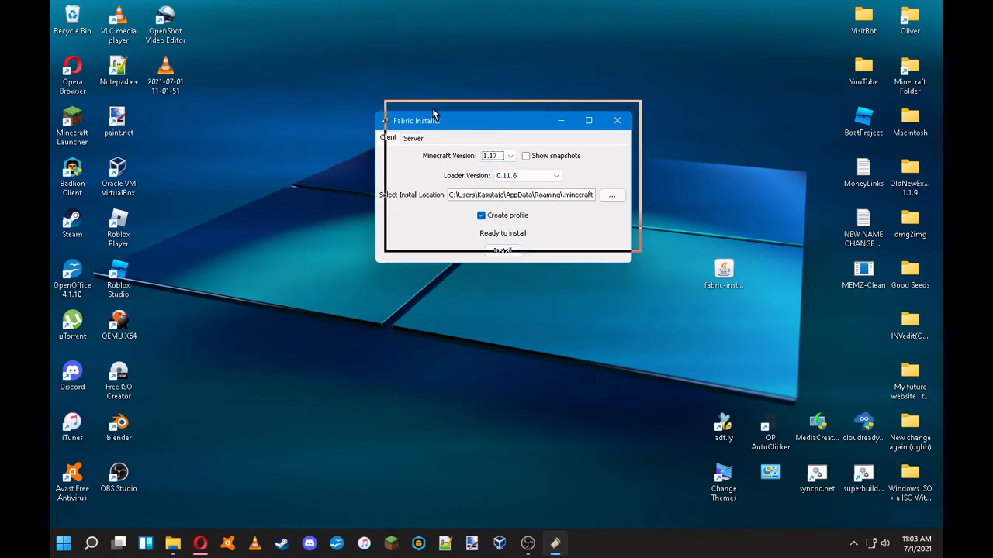
pyautogui.moveTo(434, 121); pyautogui.dragTo(391, 65)
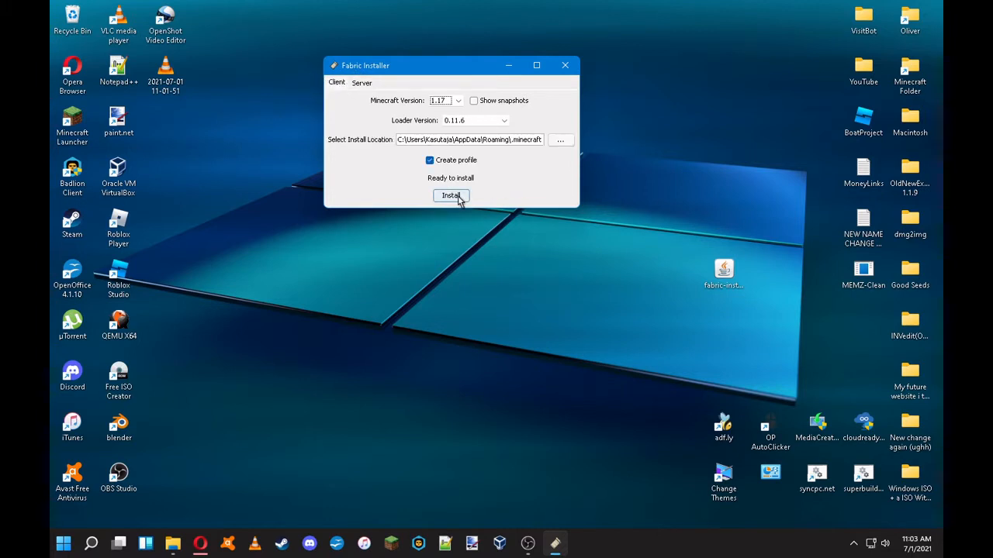
pyautogui.moveTo(565, 66)
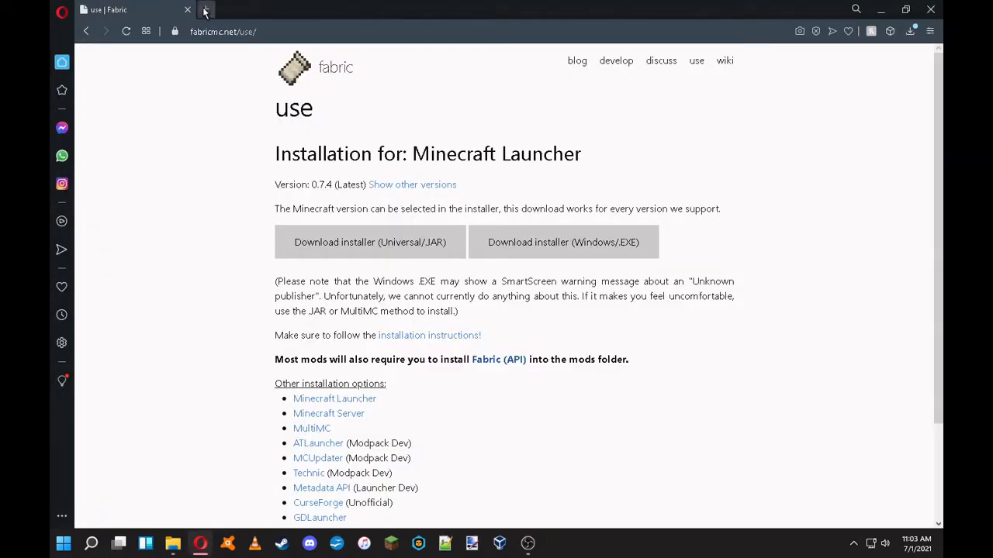
# Search 'idenitity mod' in a new tab and browse the Identity CurseForge files list.
pyautogui.click(186, 9)
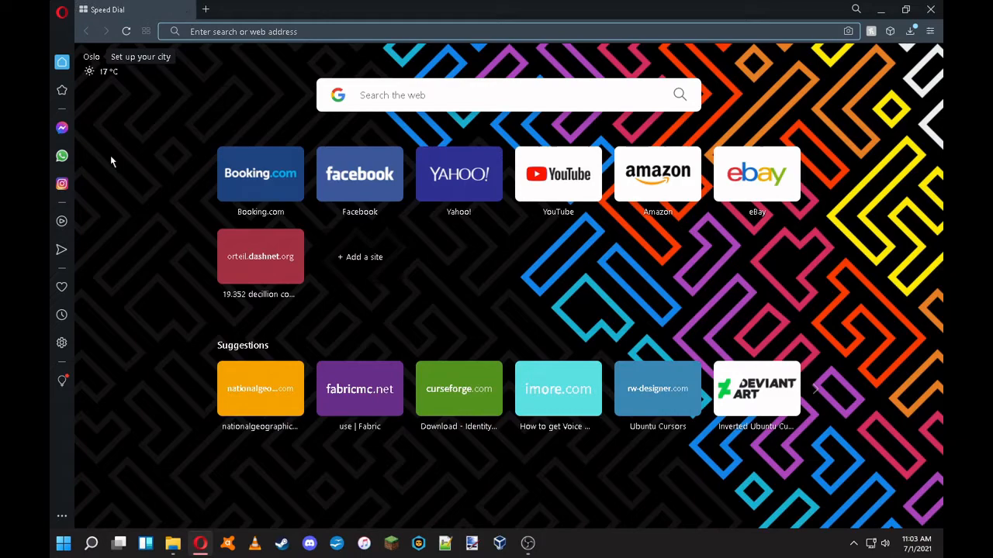
pyautogui.write('idenitity mod')
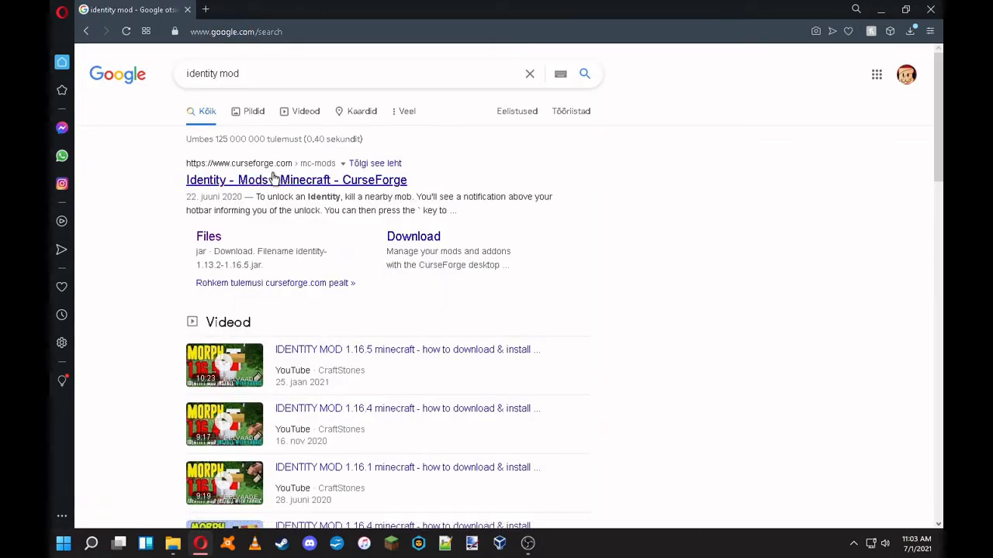
pyautogui.click(295, 180)
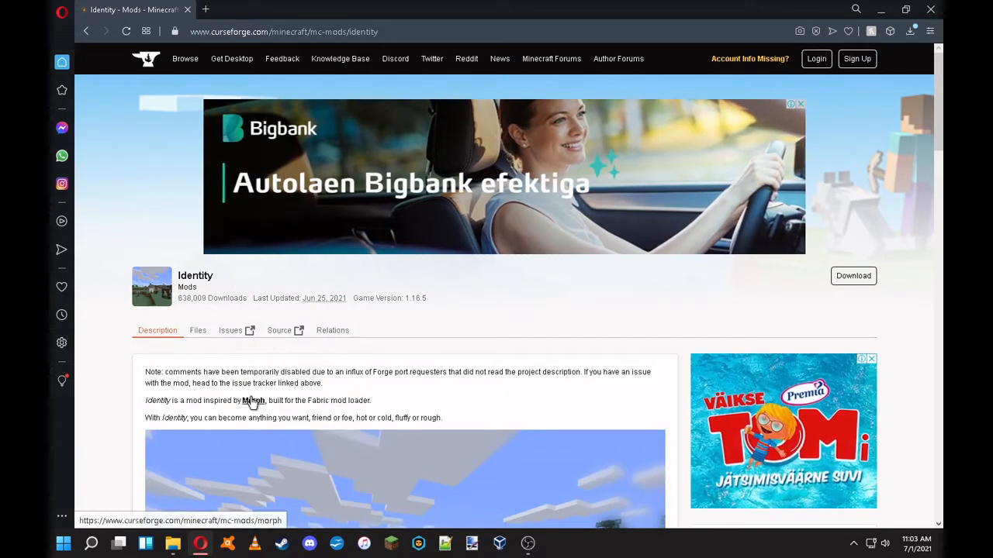
pyautogui.click(253, 400)
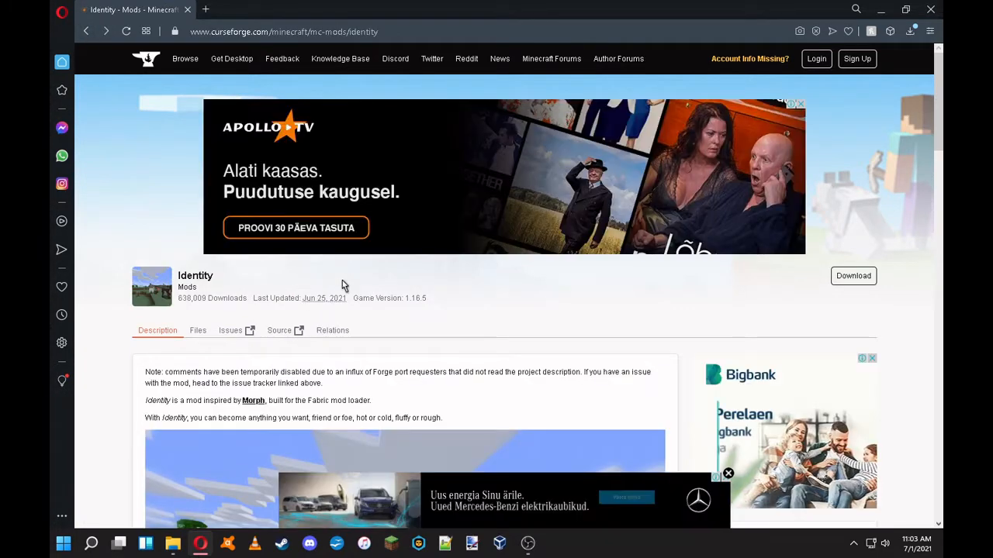
pyautogui.scroll(-3)
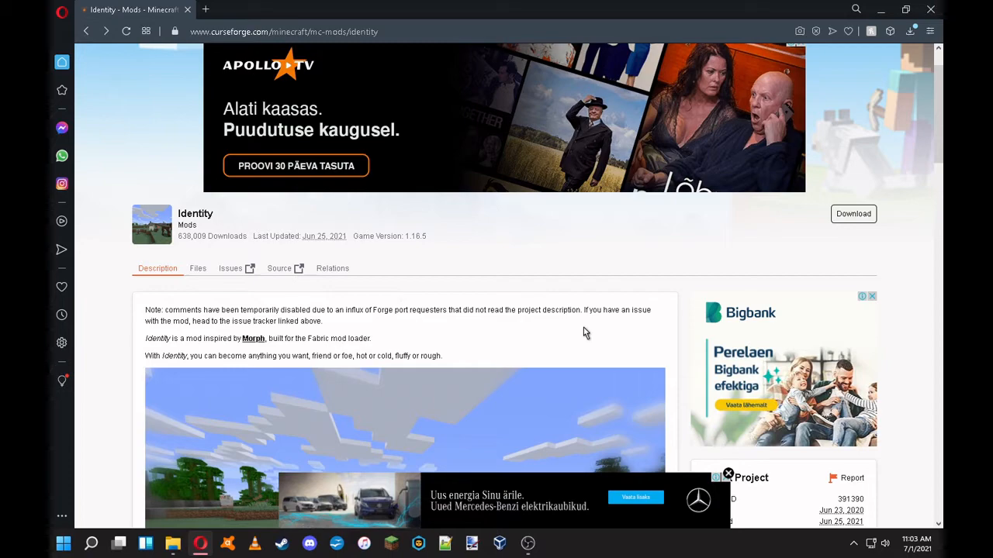
pyautogui.scroll(-3)
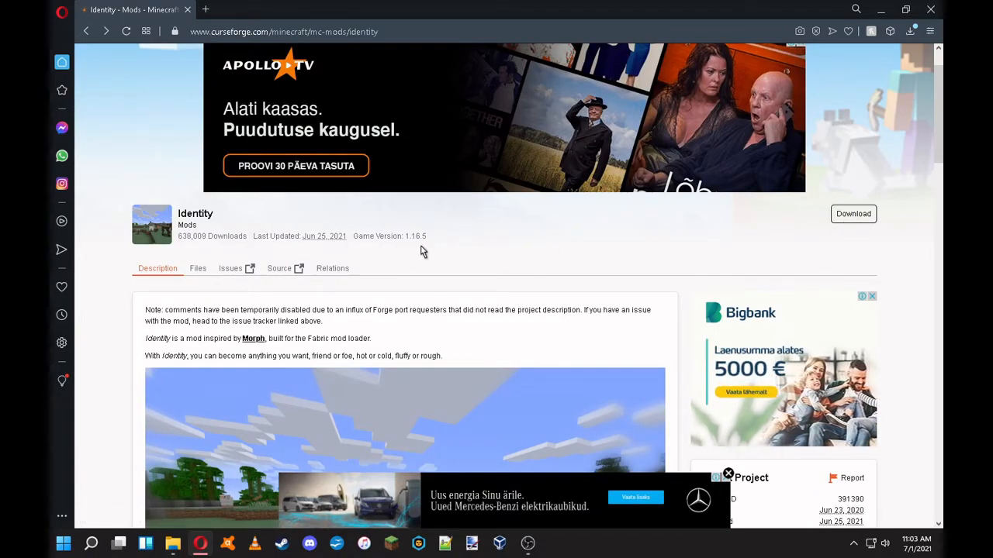
pyautogui.scroll(-3)
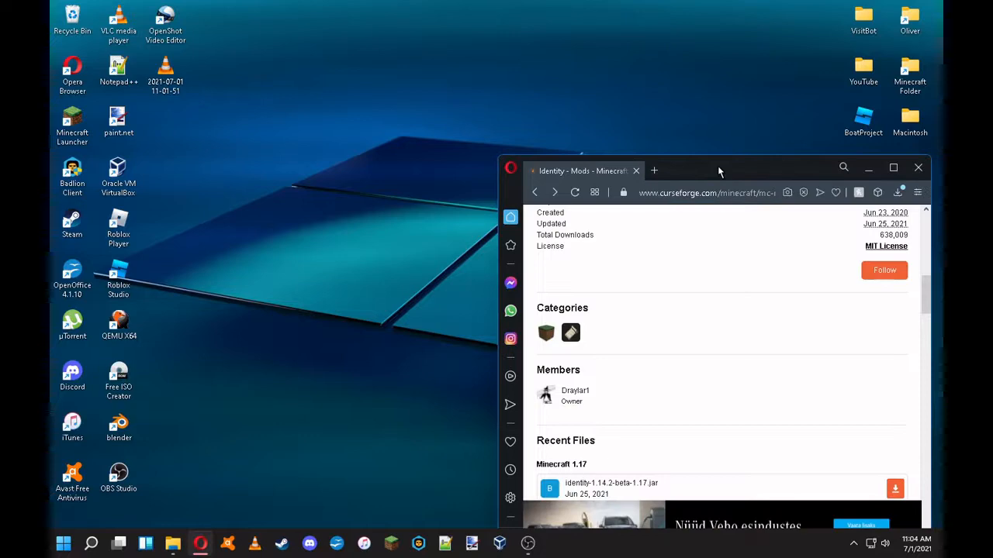
pyautogui.click(894, 168)
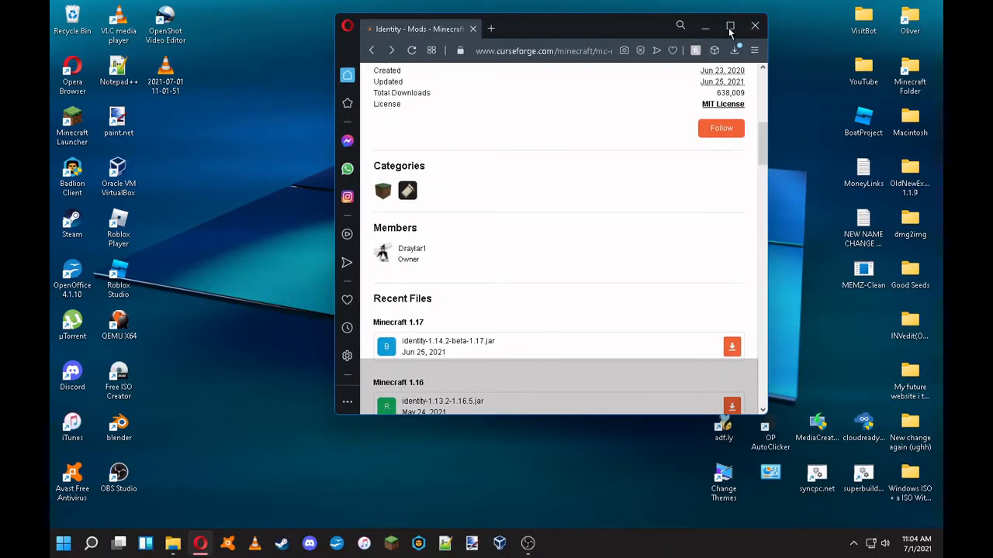
pyautogui.click(736, 25)
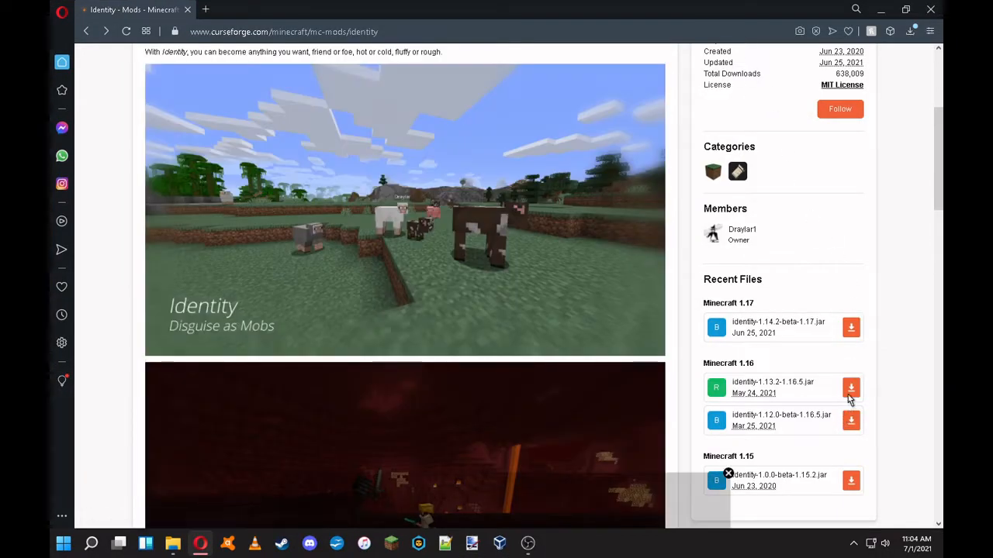
pyautogui.scroll(-3)
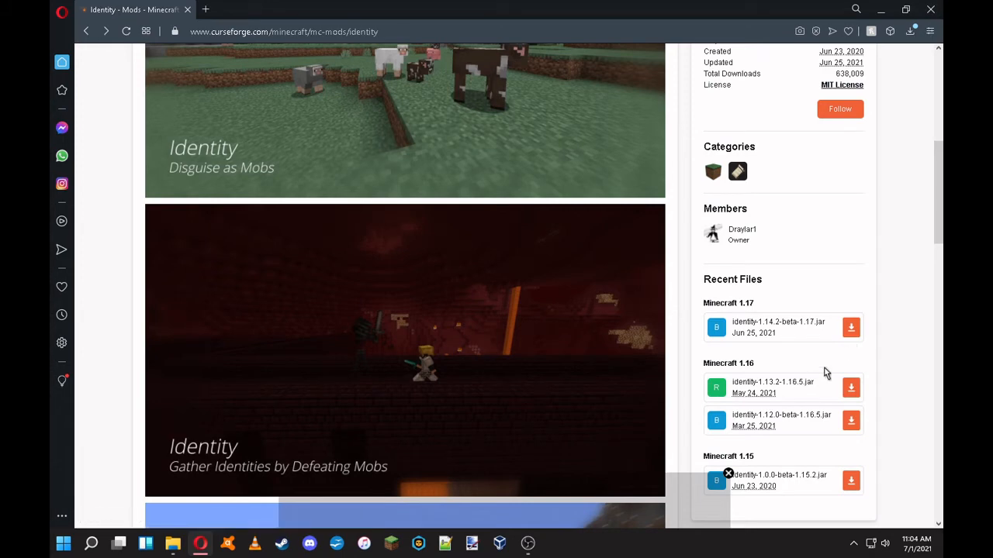
pyautogui.moveTo(812, 330)
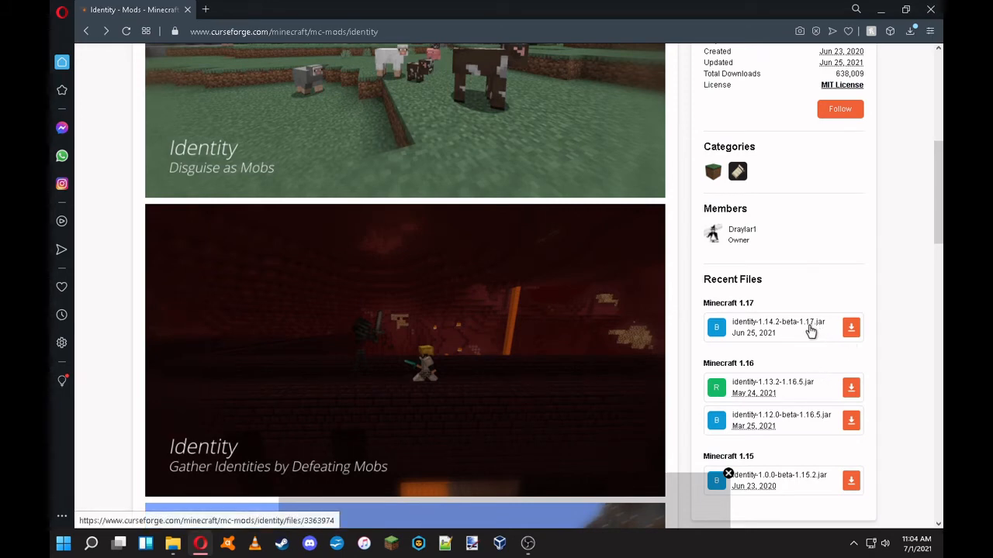
pyautogui.moveTo(850, 327)
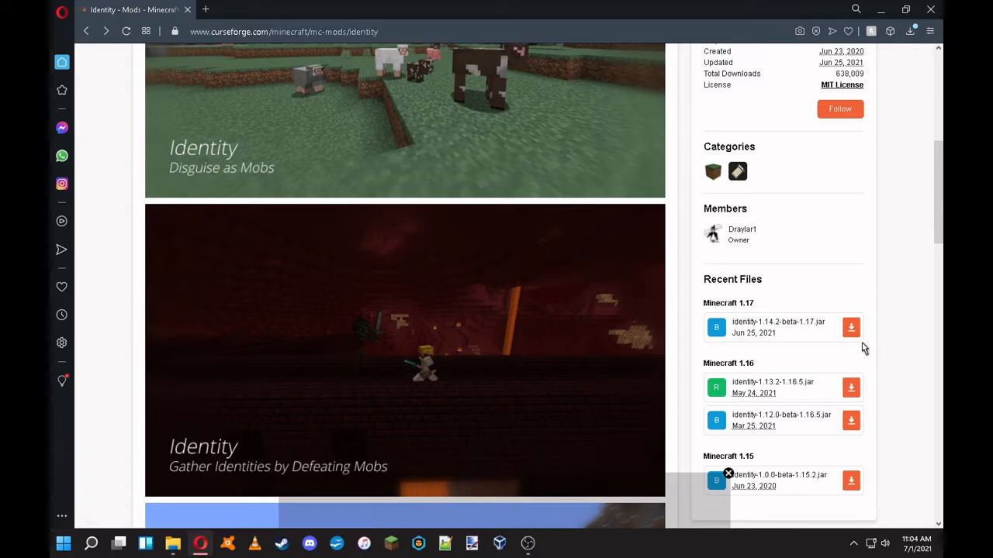
pyautogui.moveTo(735, 298)
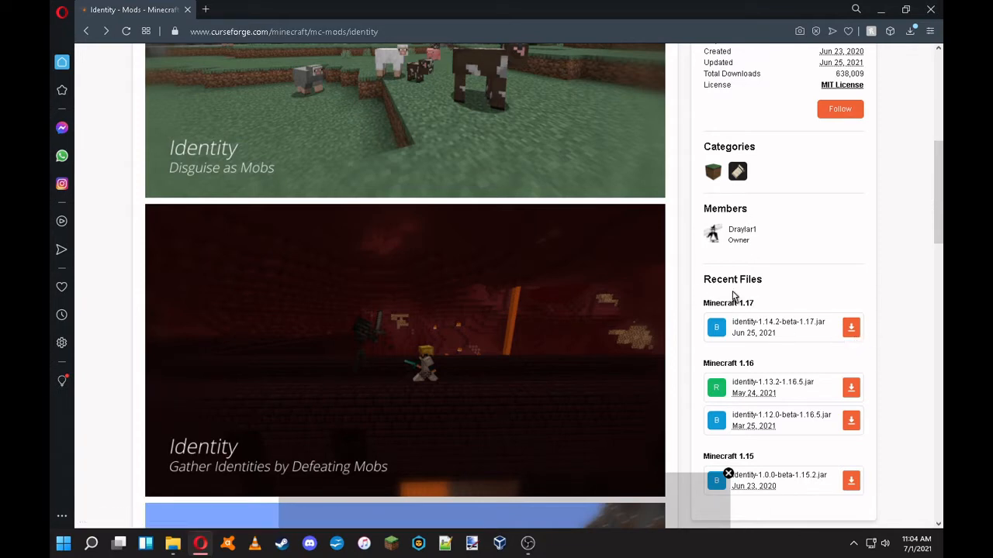
pyautogui.moveTo(717, 315)
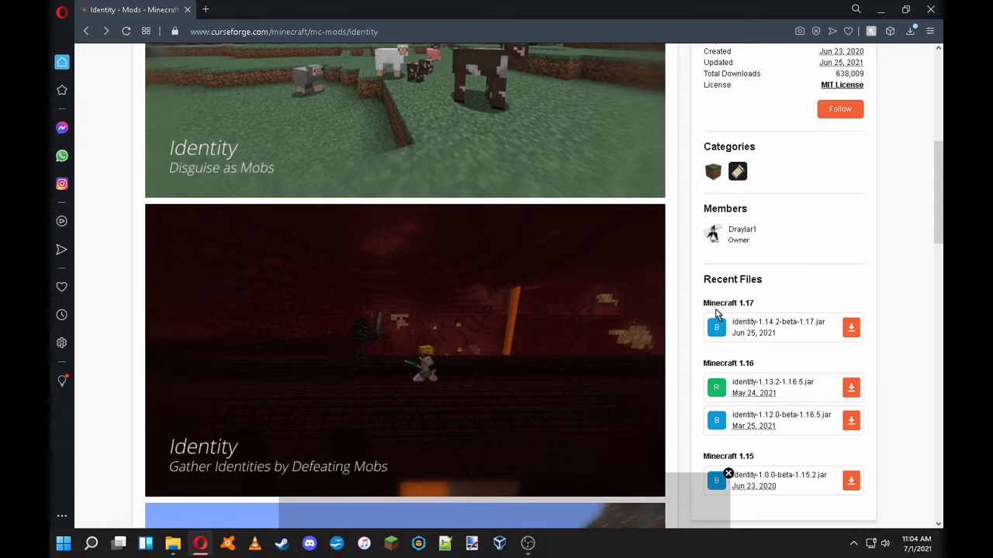
pyautogui.moveTo(729, 314)
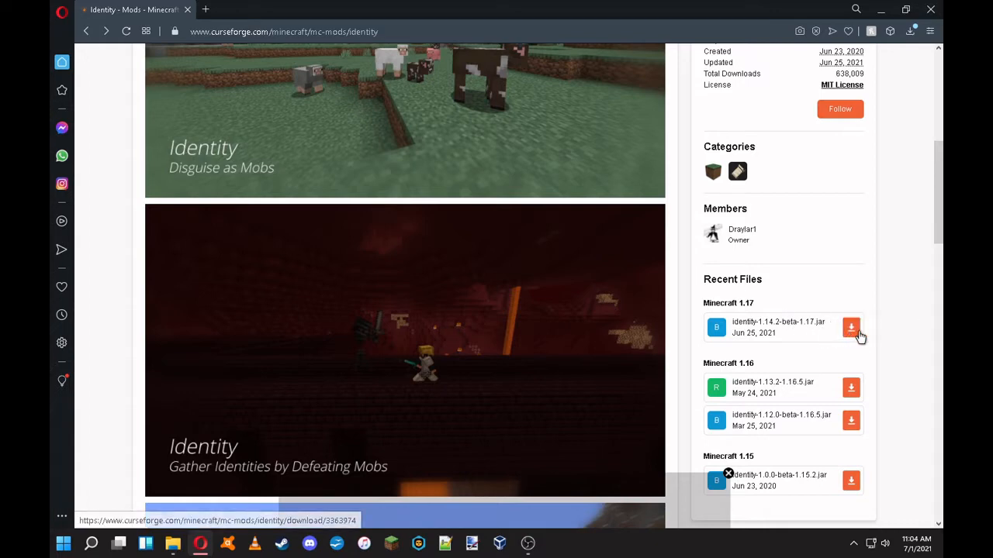
pyautogui.moveTo(853, 332)
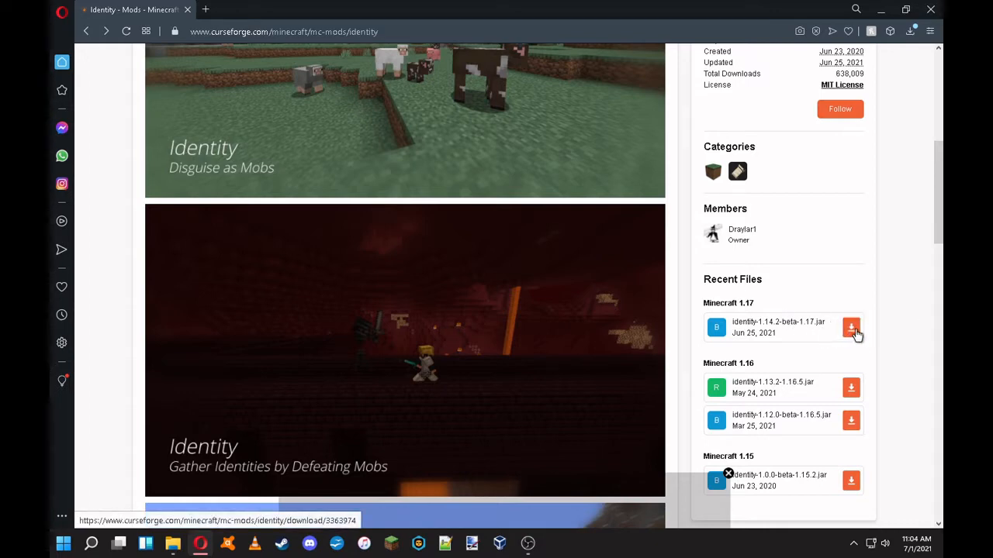
# Download the Identity mod file for Minecraft 1.17 and save it to the desktop.
pyautogui.click(850, 327)
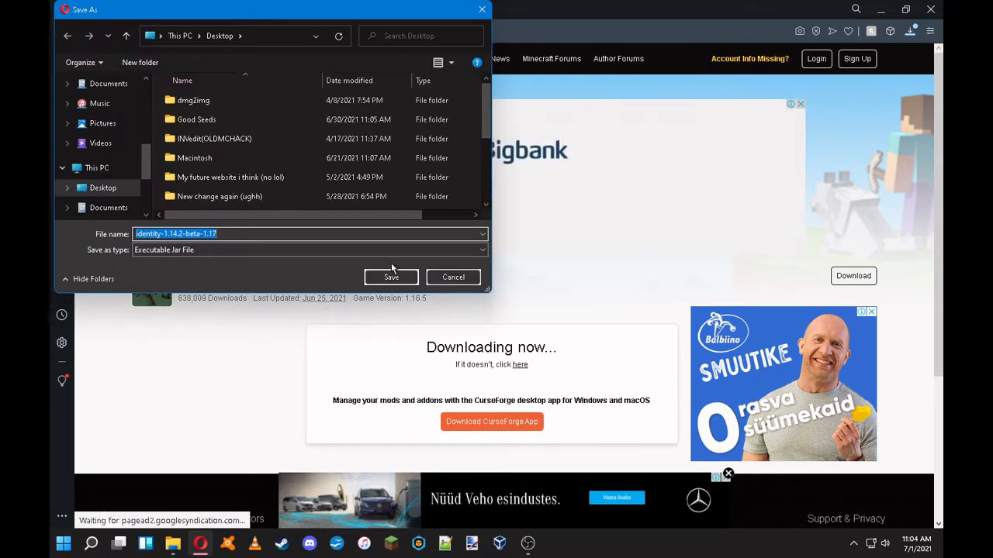
pyautogui.click(390, 276)
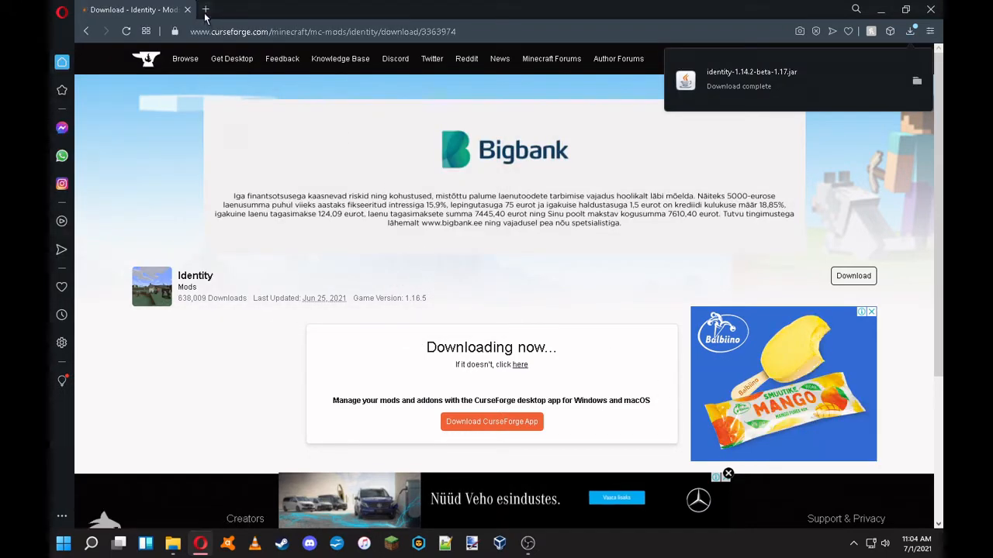
# Search 'fabric api' in a new tab and go to the Fabric API CurseForge page.
pyautogui.click(208, 9)
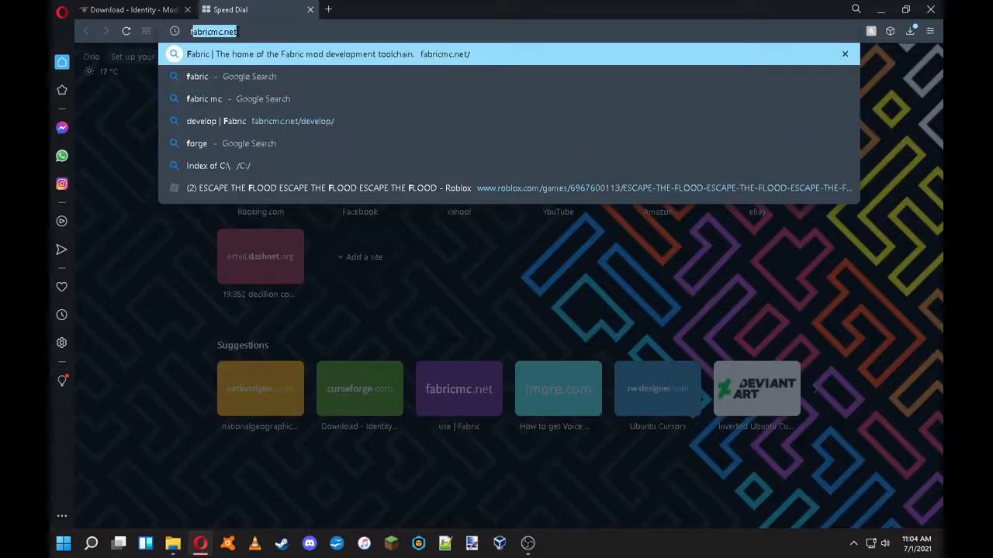
pyautogui.write('fabric api')
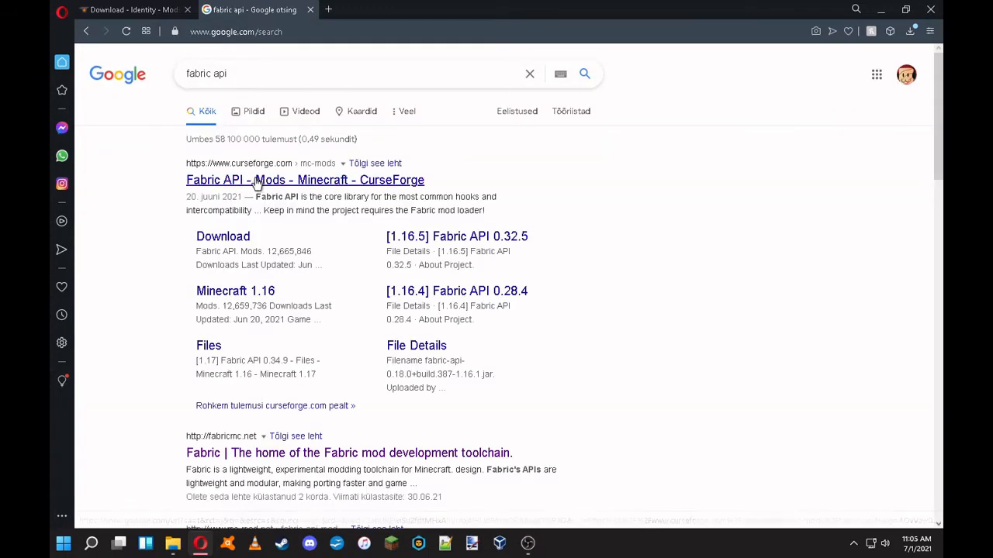
pyautogui.click(256, 180)
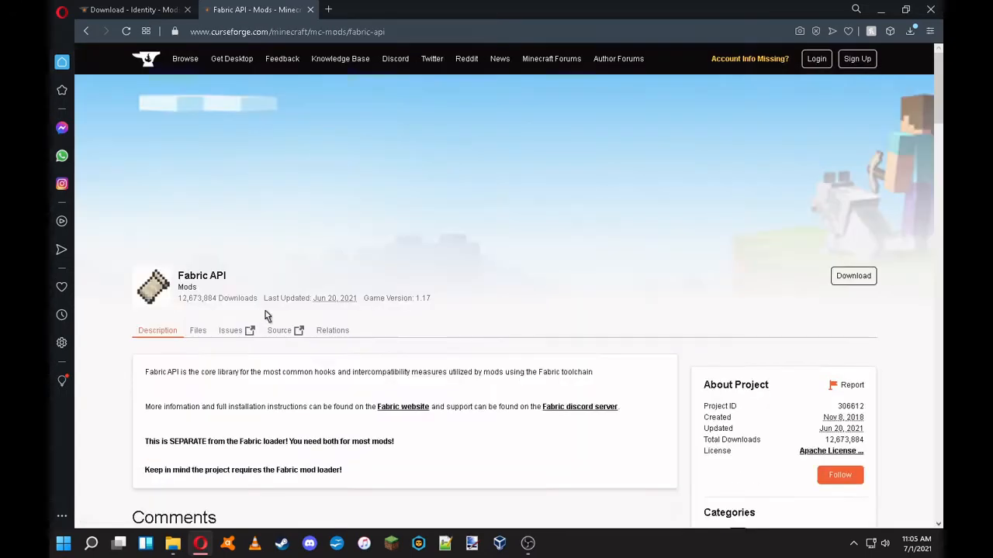
pyautogui.scroll(-3)
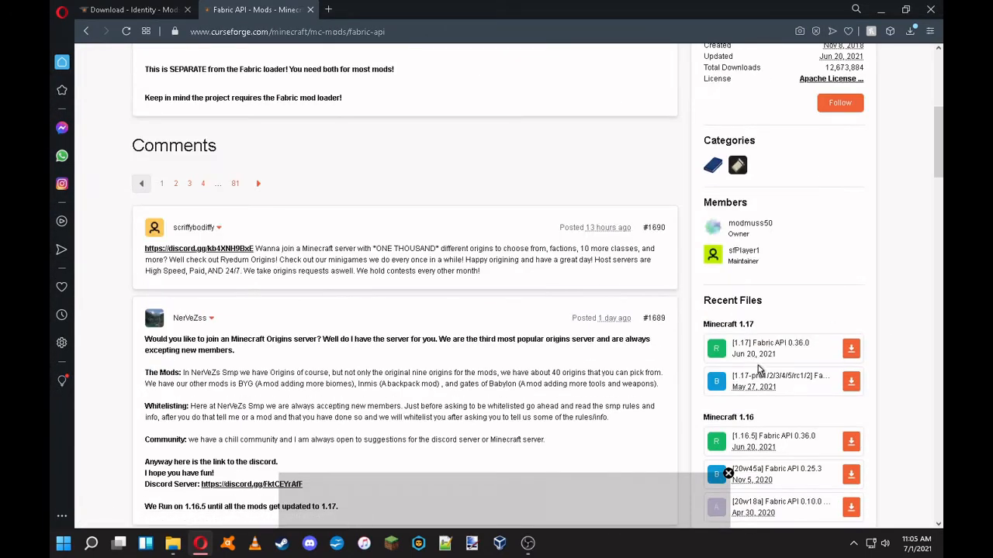
pyautogui.moveTo(769, 385)
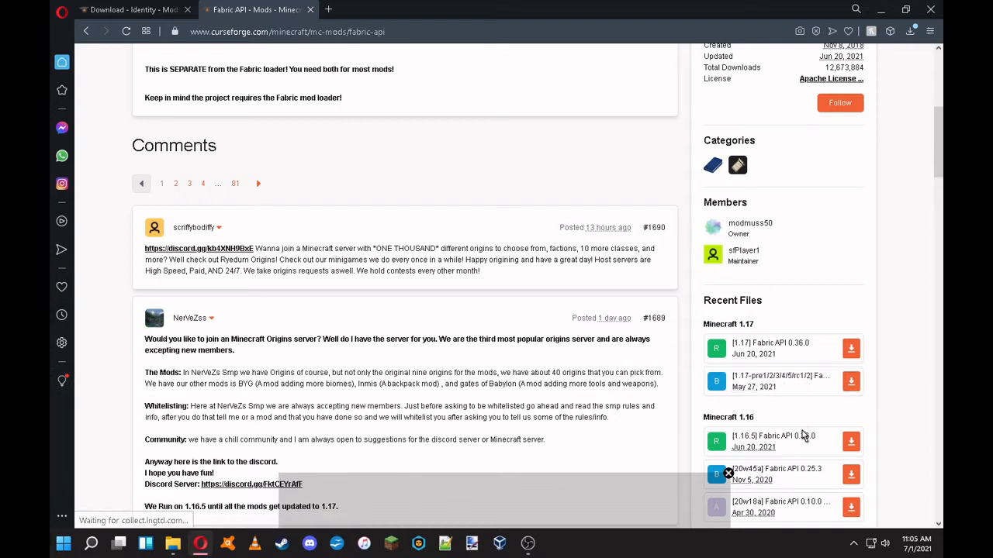
pyautogui.moveTo(795, 386)
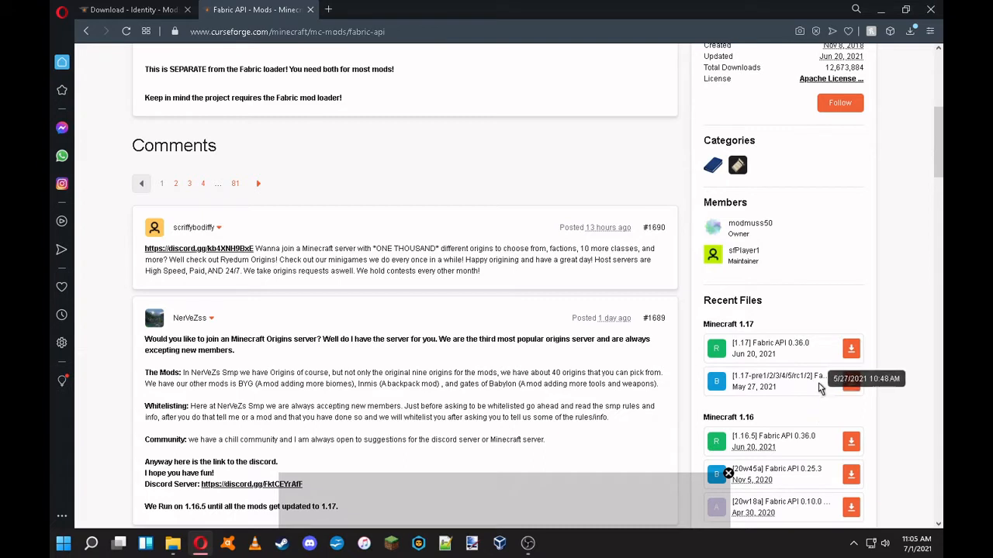
pyautogui.moveTo(825, 290)
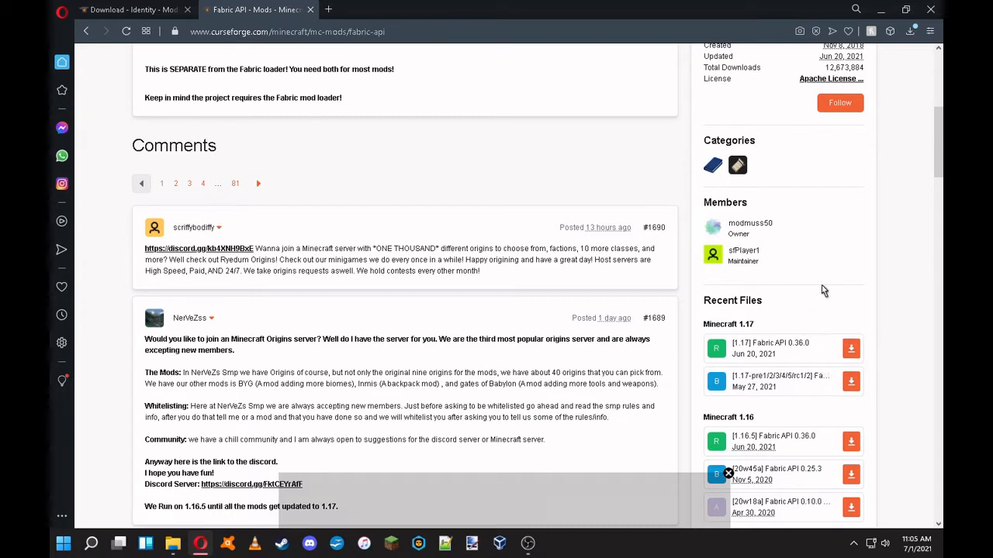
pyautogui.moveTo(807, 344)
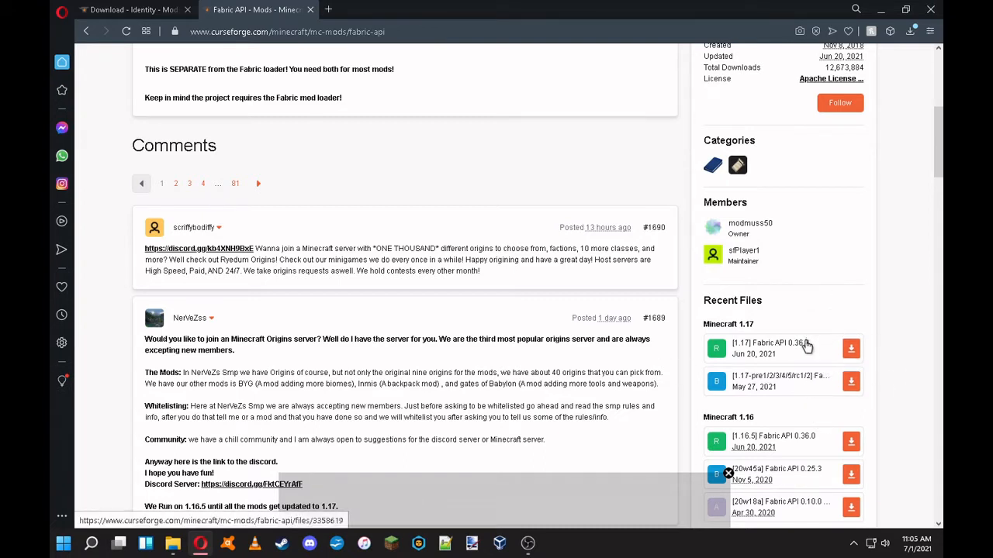
pyautogui.moveTo(754, 264)
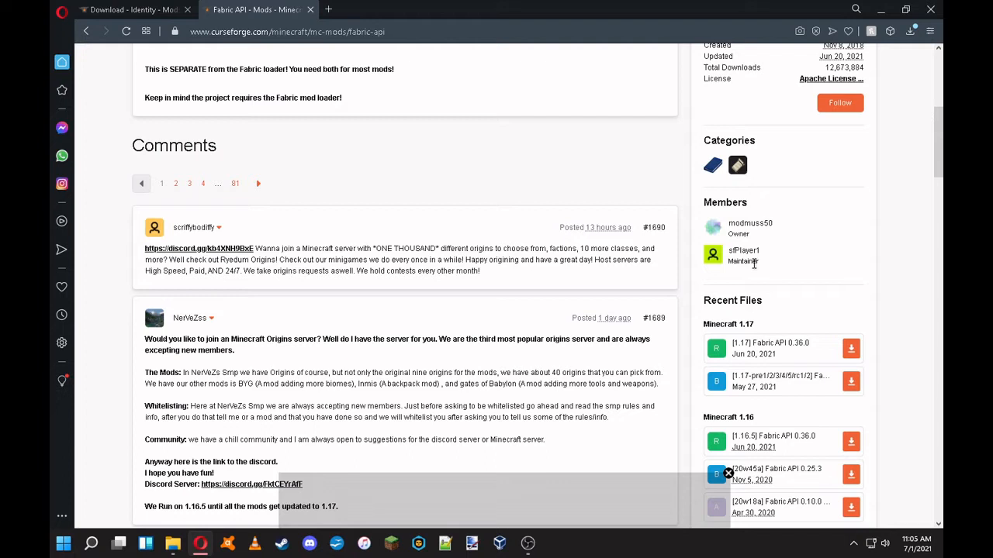
pyautogui.moveTo(770, 388)
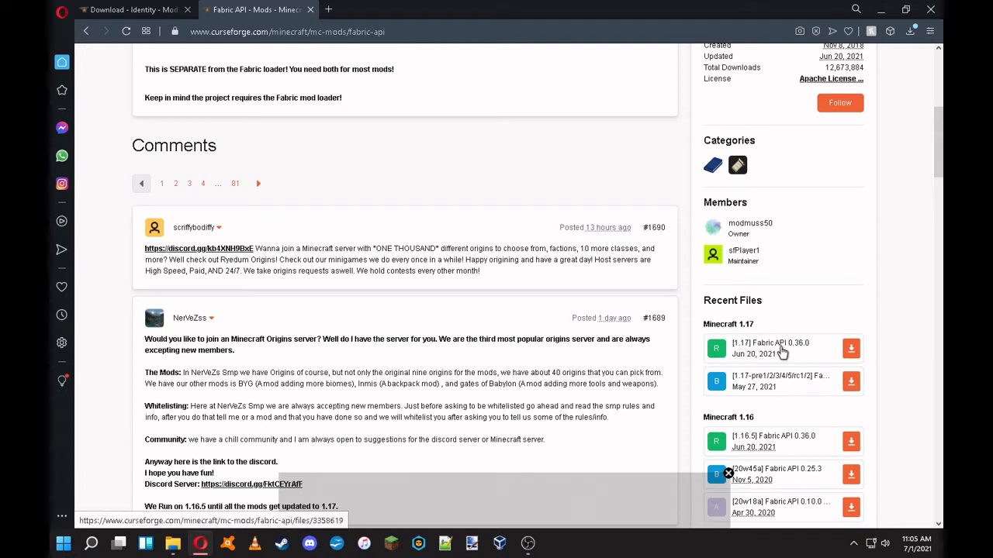
pyautogui.moveTo(824, 363)
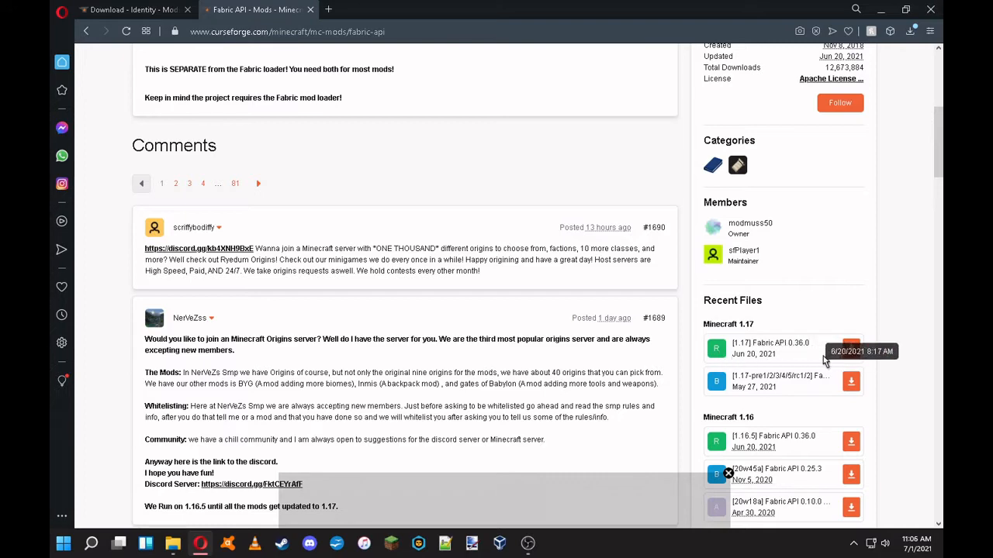
# Download the Fabric API file for Minecraft 1.17 to the desktop and close Opera.
pyautogui.click(850, 343)
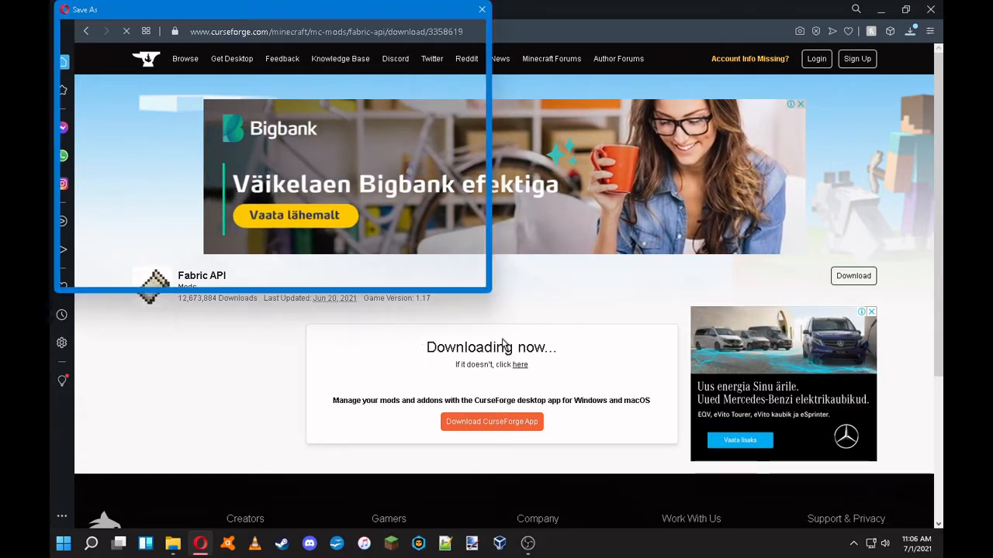
pyautogui.click(477, 9)
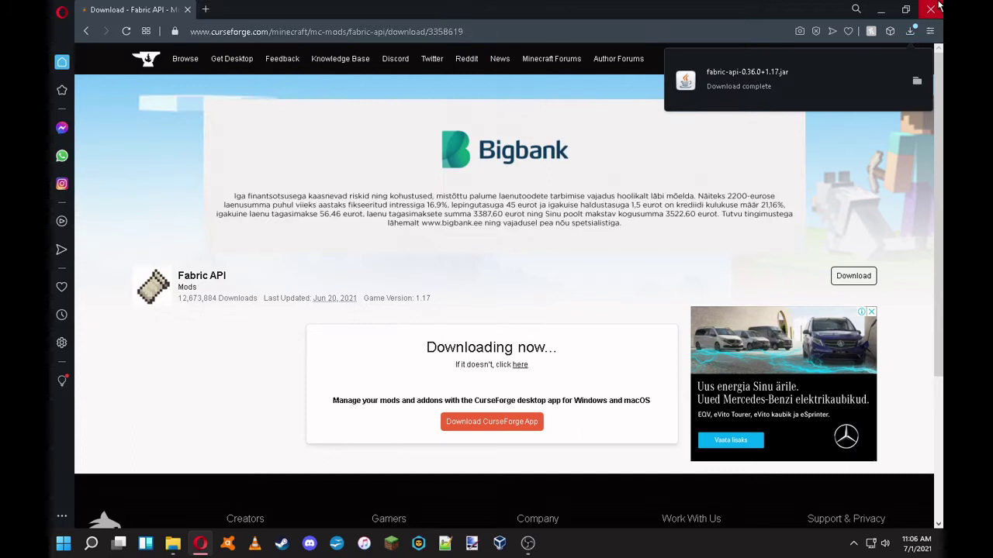
pyautogui.click(943, 10)
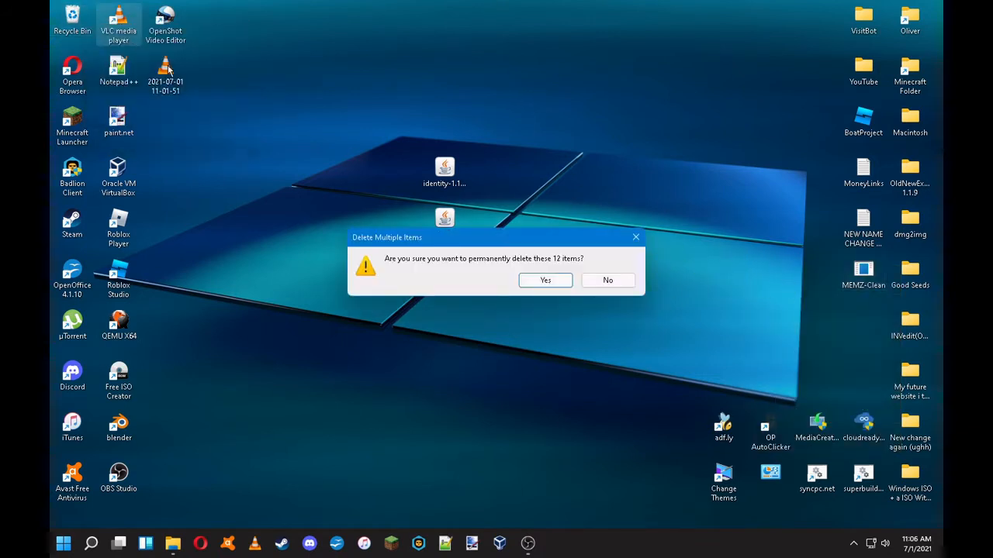
pyautogui.click(67, 543)
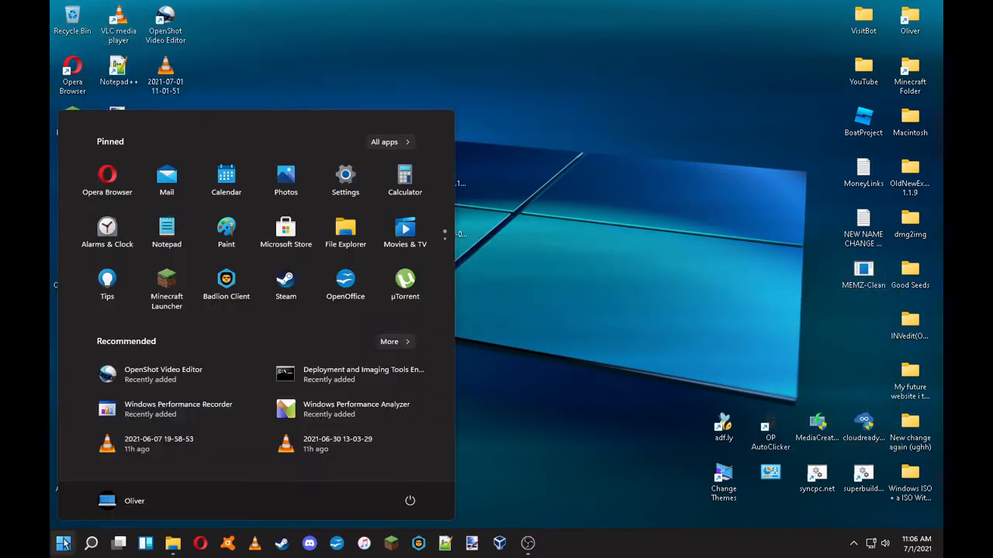
# Reach the Roaming AppData folder via %appdata% from Windows search.
pyautogui.click(561, 214)
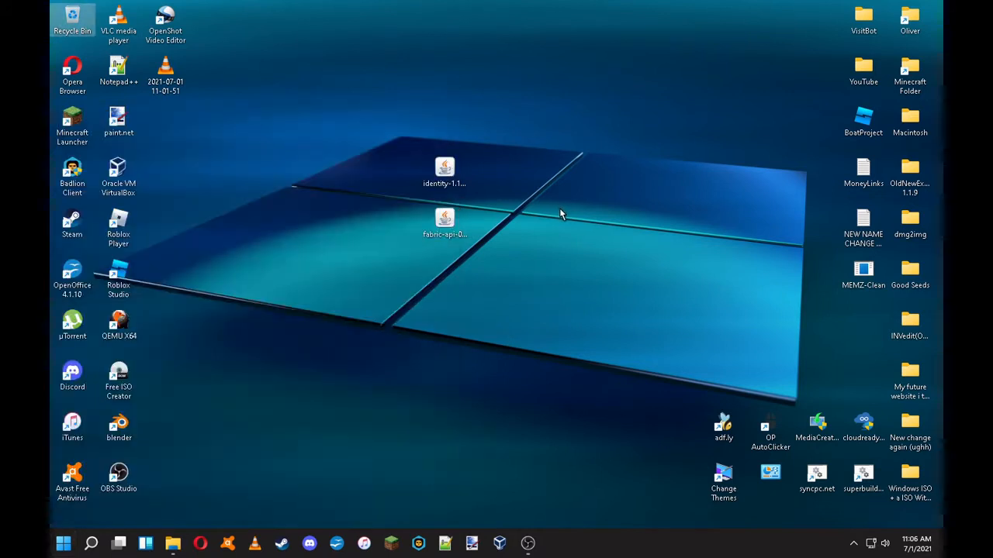
pyautogui.moveTo(332, 342)
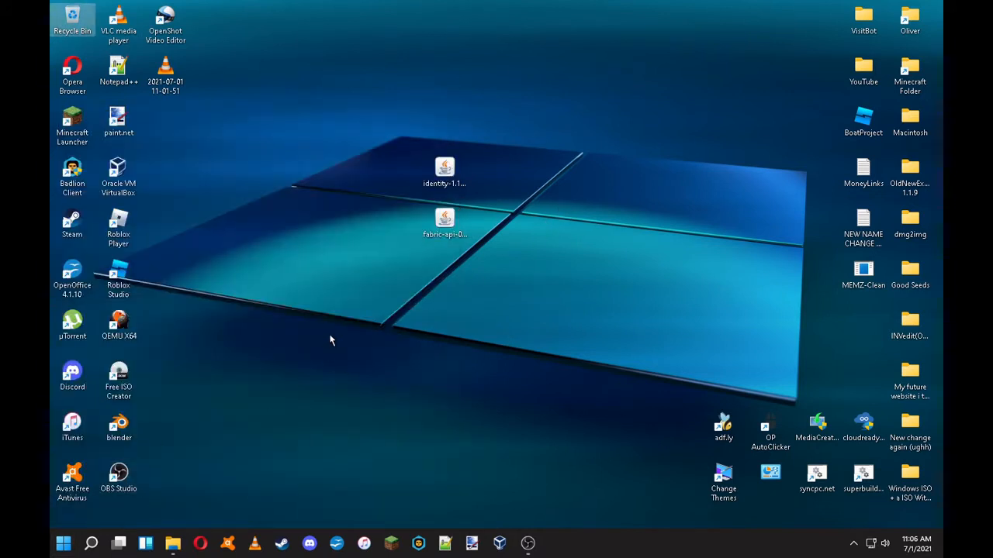
pyautogui.press('Win+r')
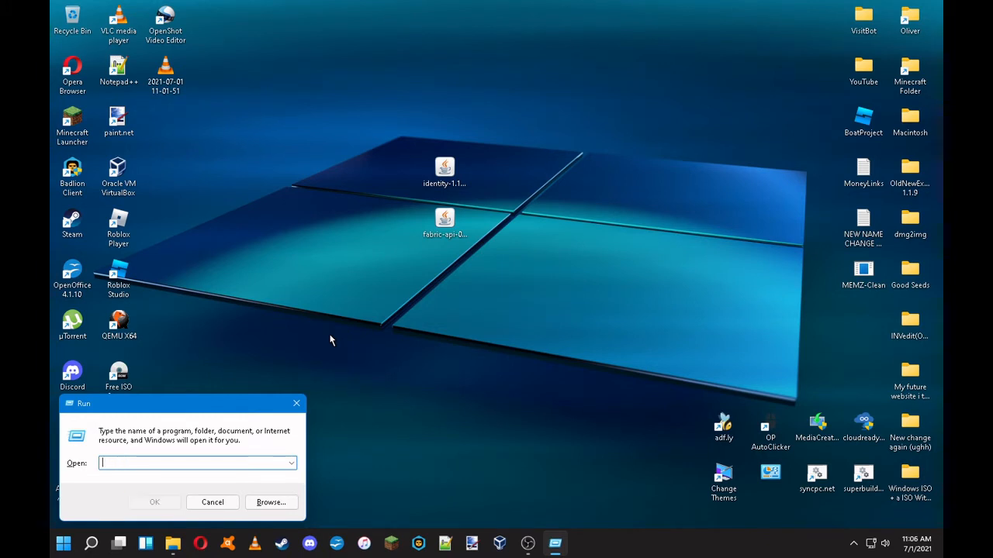
pyautogui.write('%app')
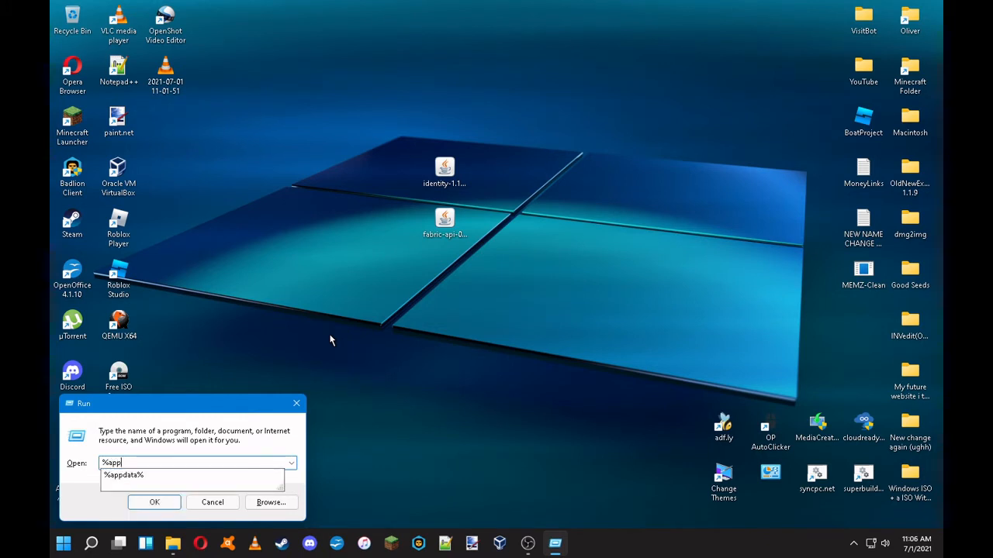
pyautogui.click(154, 502)
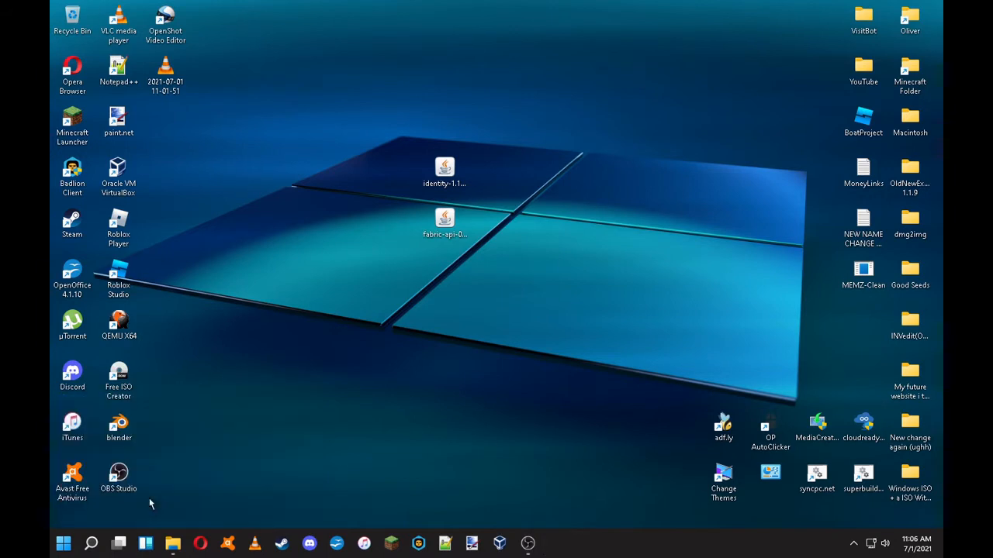
pyautogui.click(171, 543)
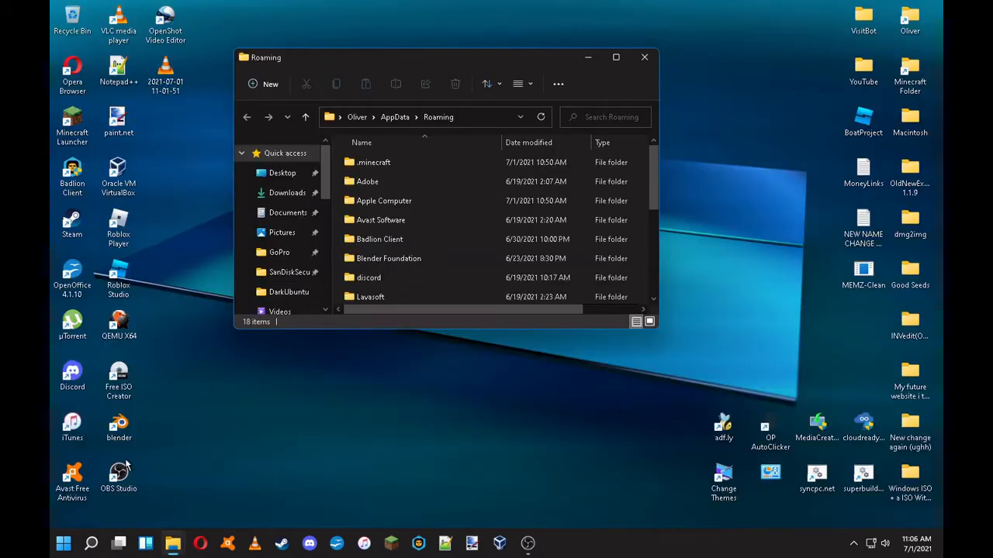
pyautogui.click(93, 543)
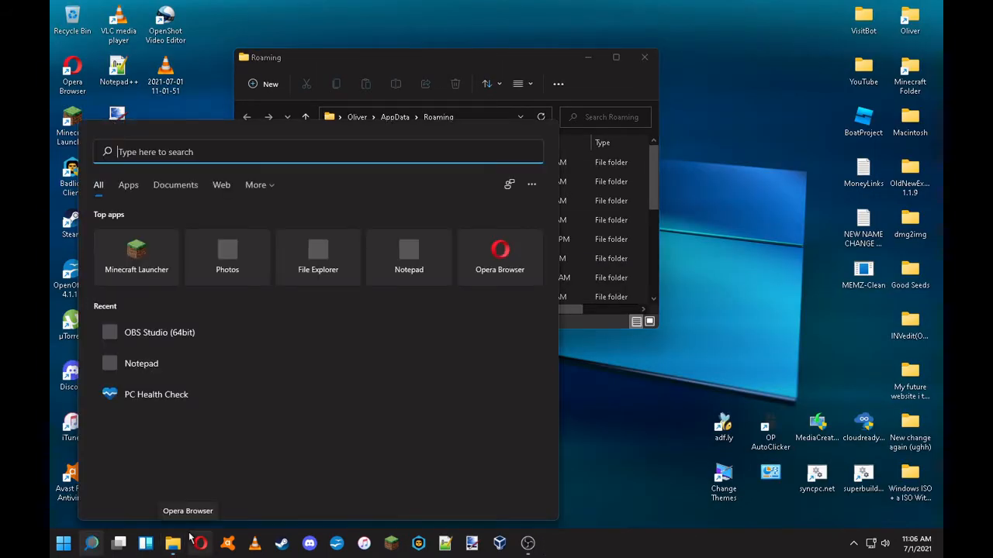
pyautogui.write('%appdat')
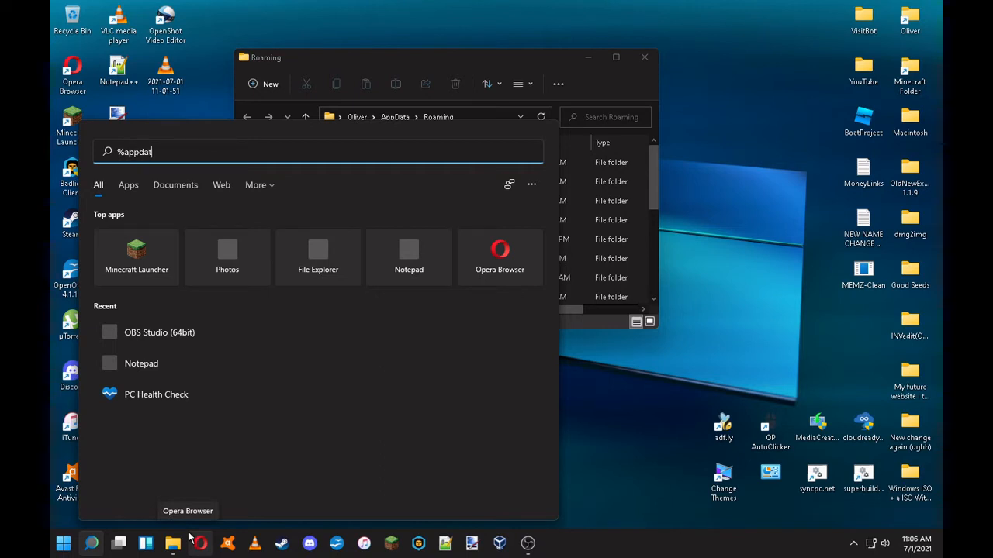
pyautogui.write('a%')
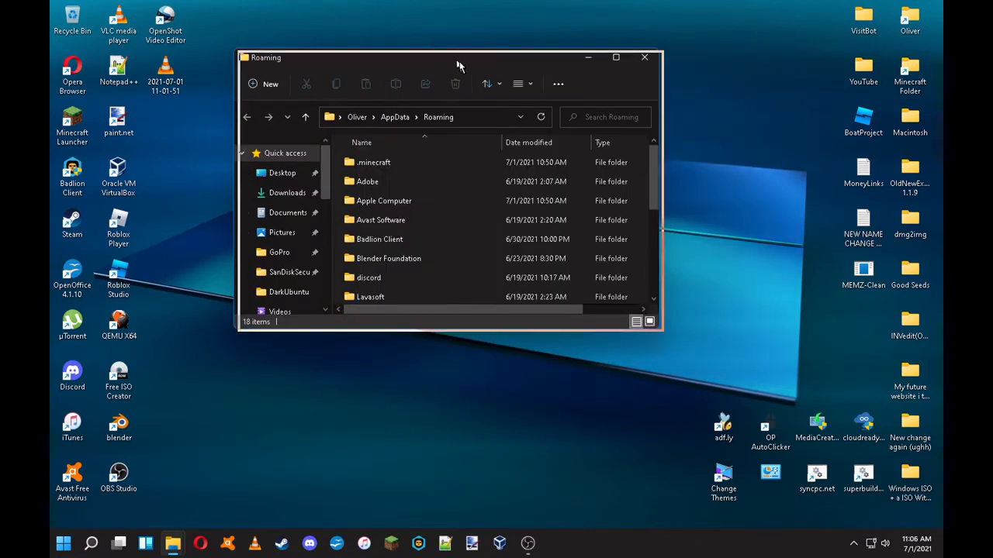
pyautogui.moveTo(450, 58); pyautogui.dragTo(313, 186)
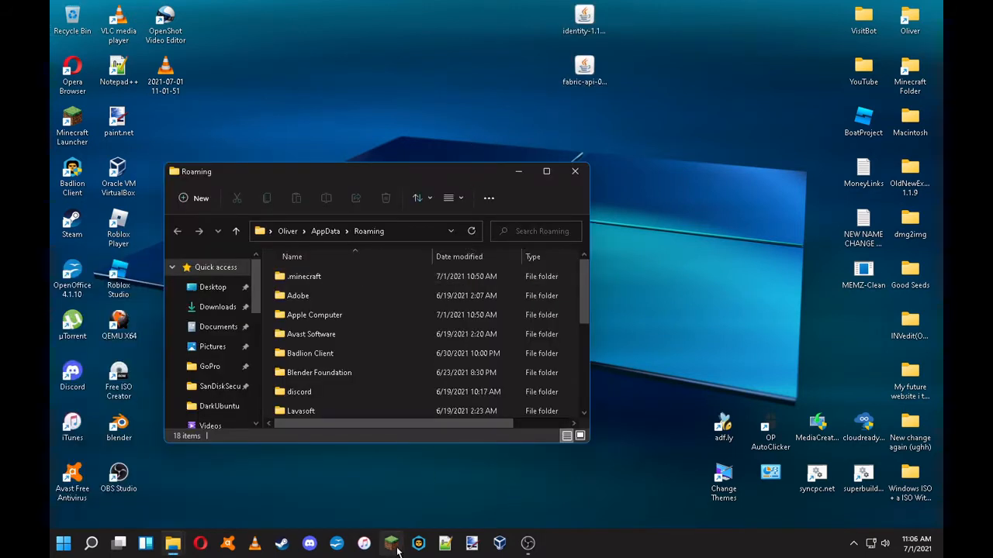
# Place the fabric-api and identity jars inside the .minecraft mods folder.
pyautogui.doubleClick(305, 276)
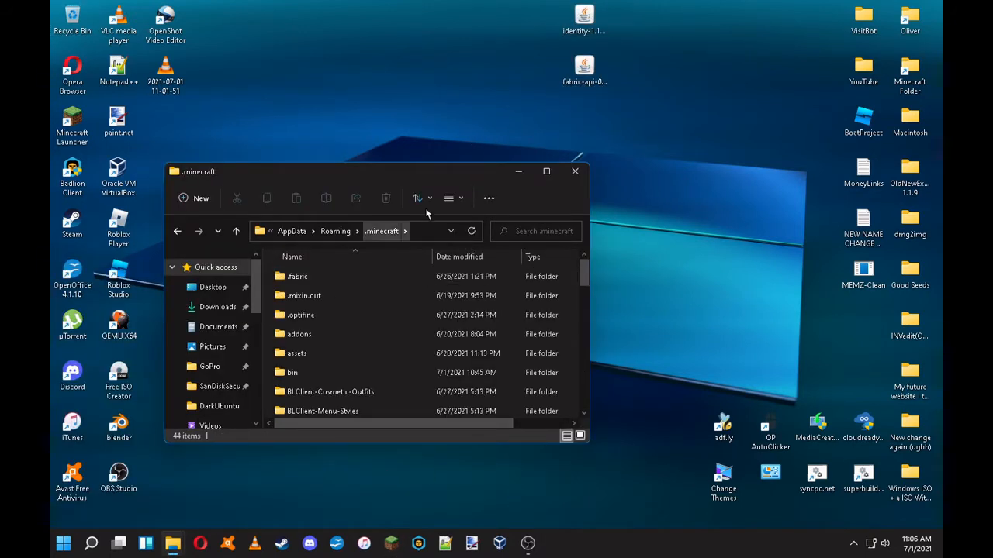
pyautogui.scroll(-3)
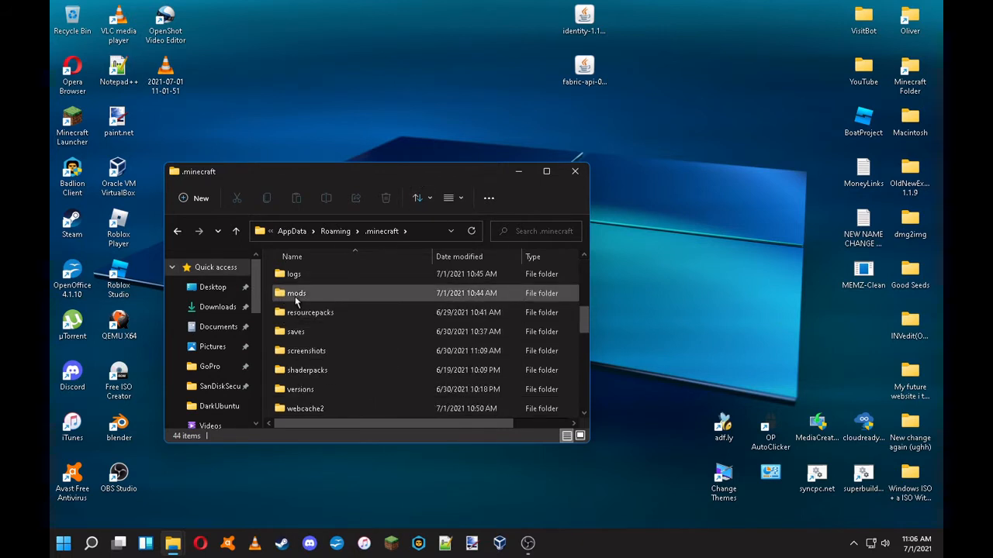
pyautogui.scroll(3)
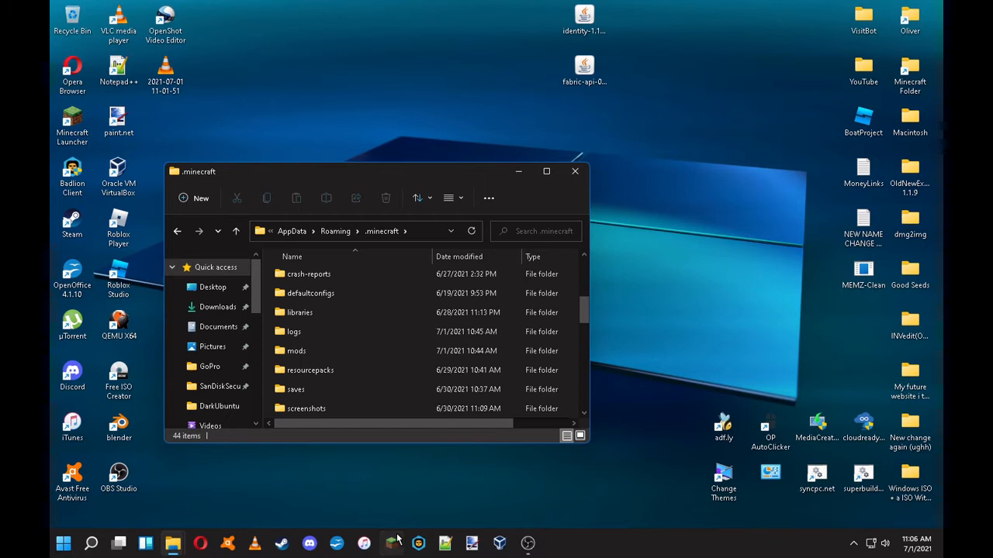
pyautogui.click(394, 540)
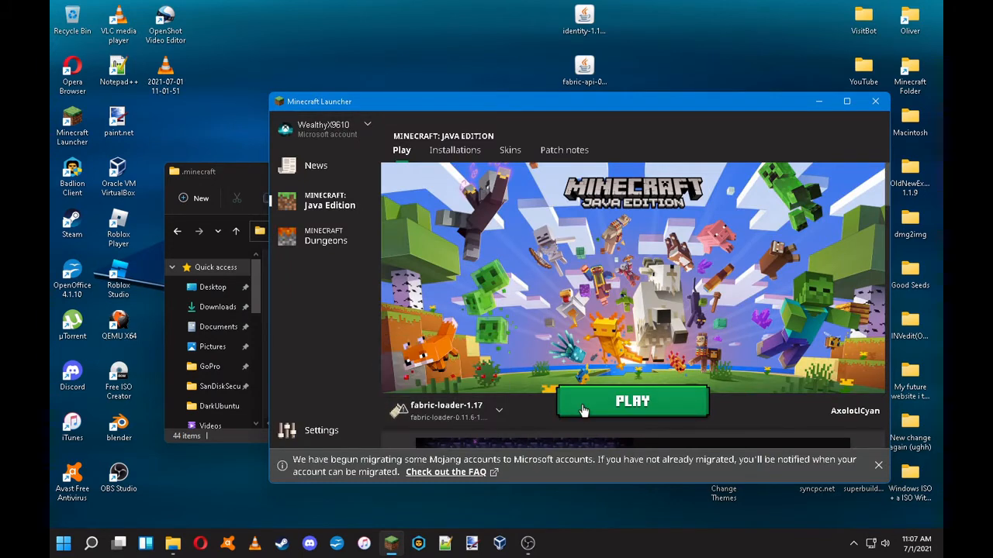
pyautogui.moveTo(844, 90)
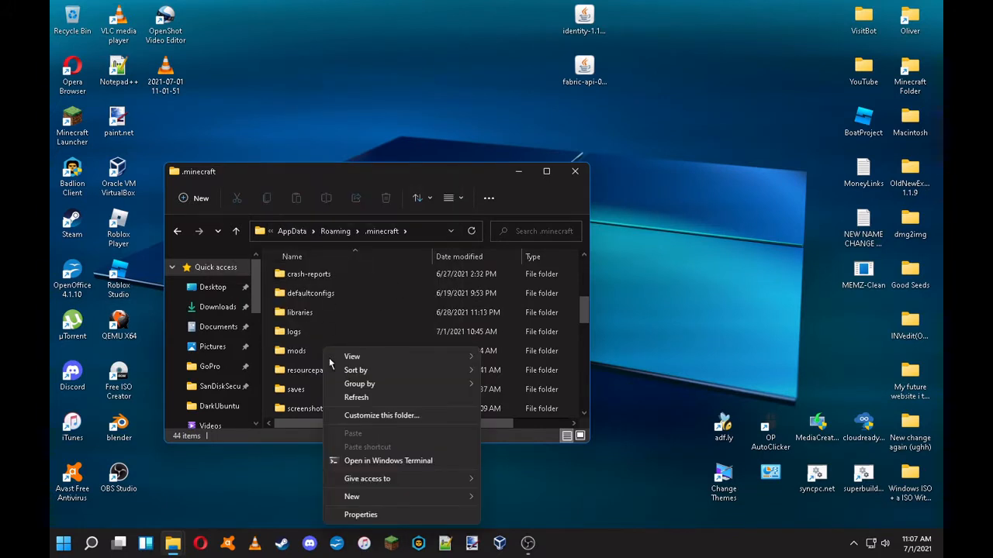
pyautogui.click(350, 496)
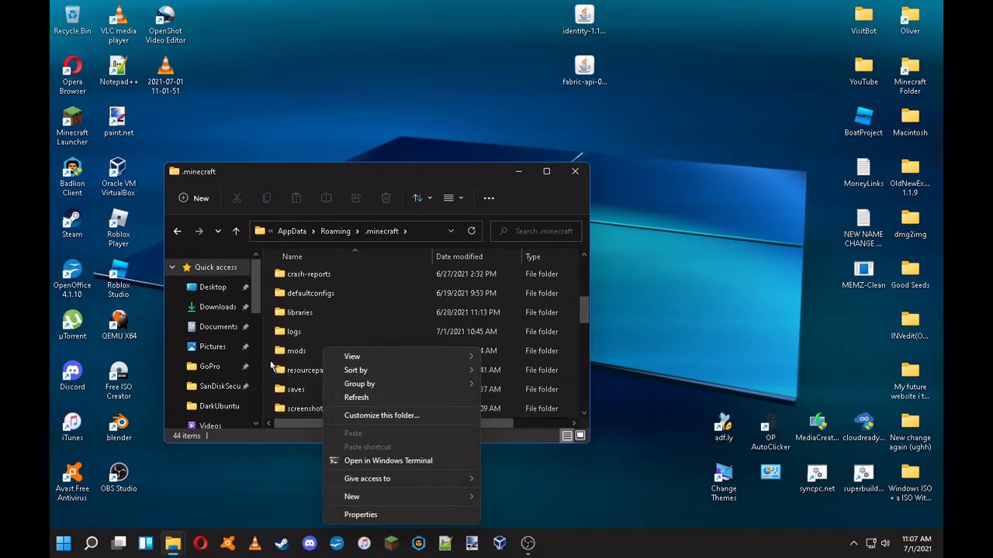
pyautogui.click(296, 350)
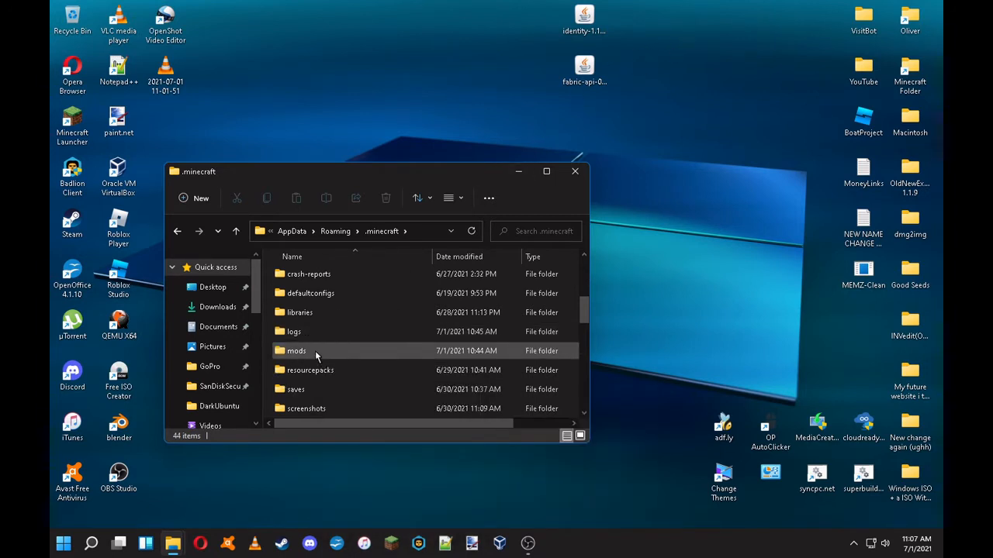
pyautogui.doubleClick(297, 350)
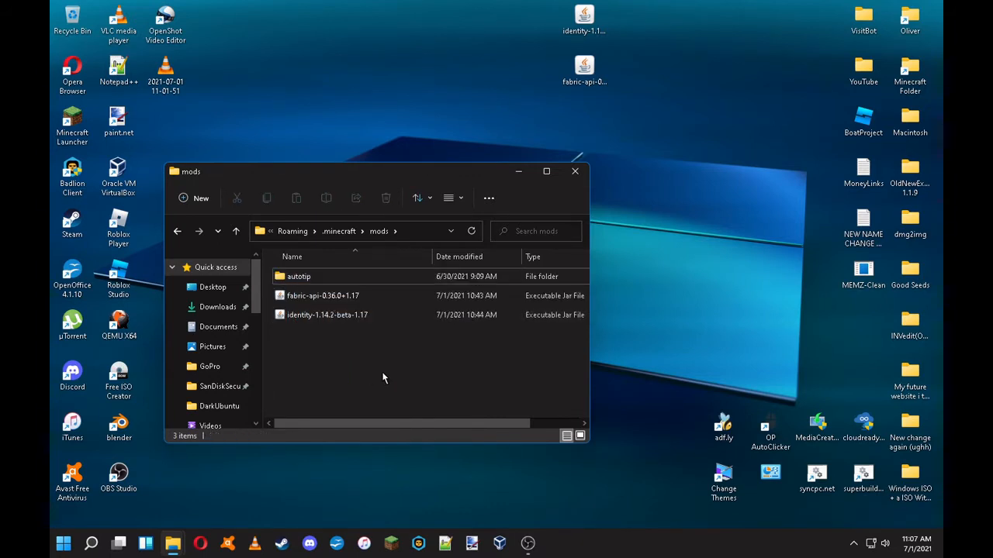
pyautogui.moveTo(453, 397)
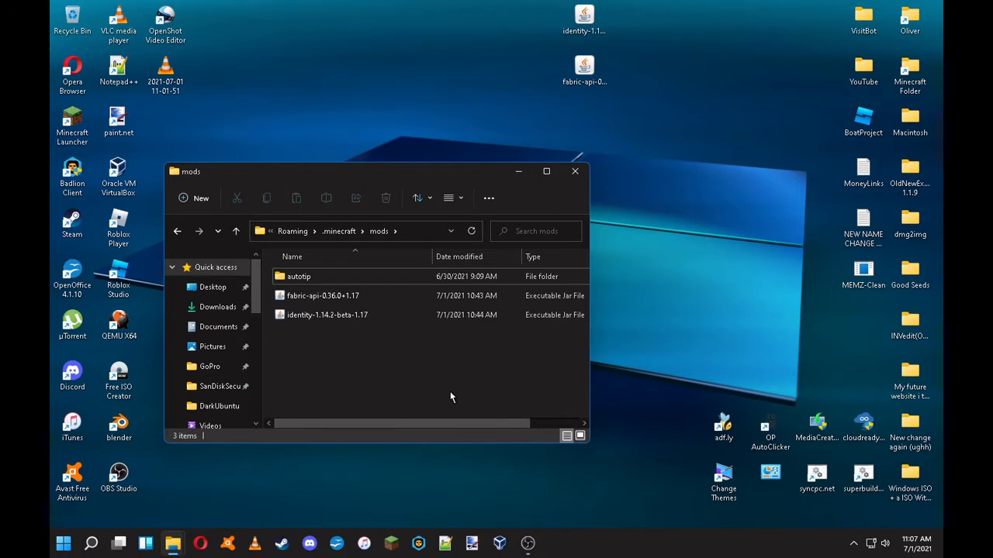
pyautogui.moveTo(471, 390)
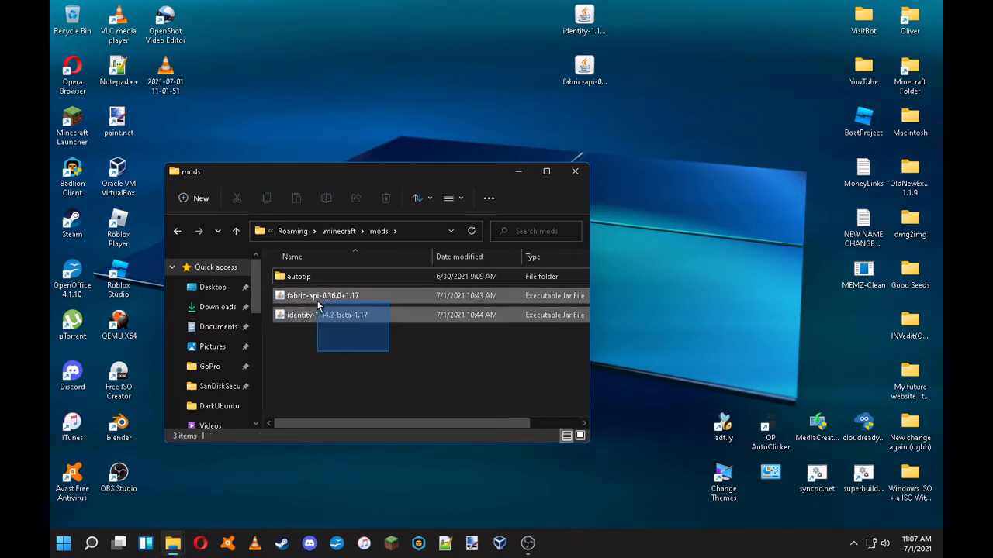
pyautogui.press('Delete')
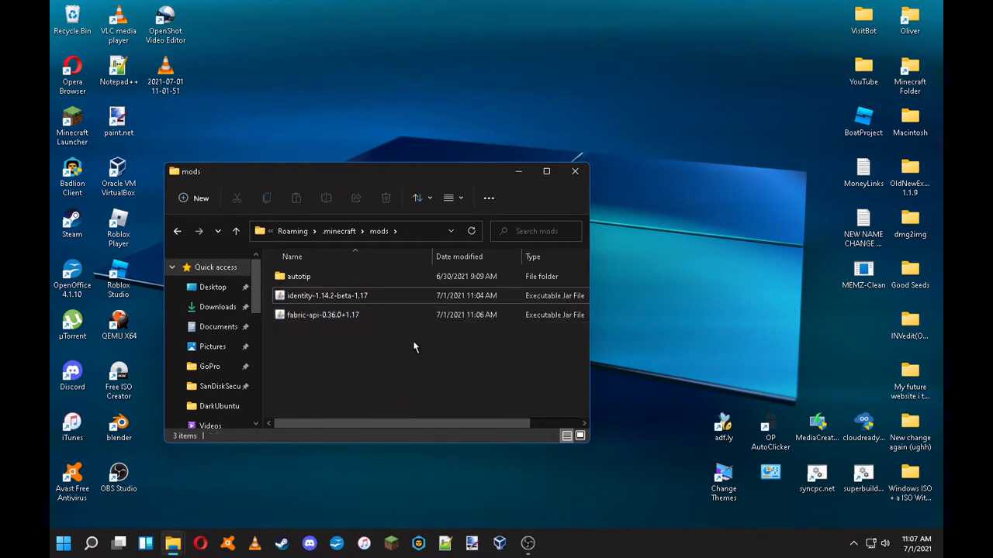
# Launch the fabric-loader-1.17 installation from the Minecraft Launcher.
pyautogui.click(574, 171)
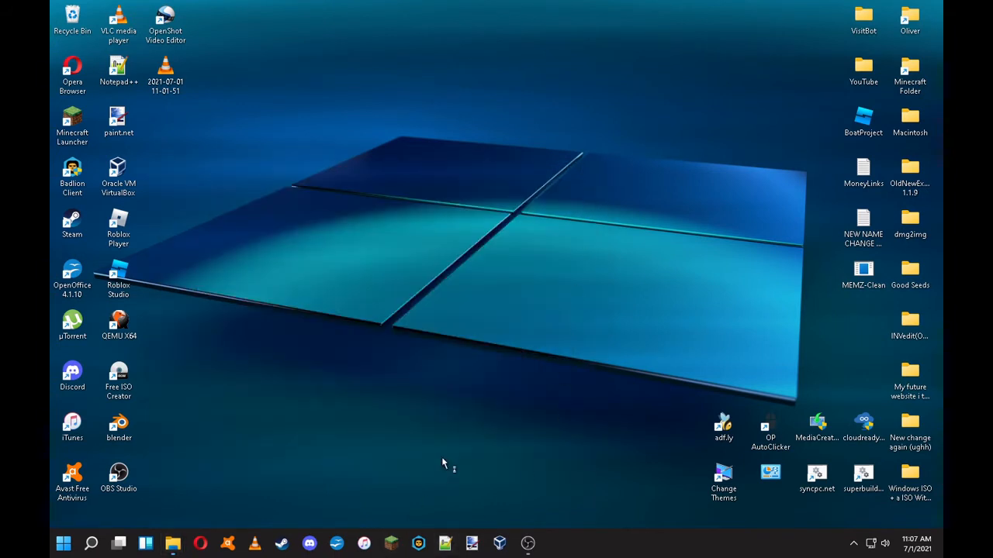
pyautogui.doubleClick(71, 117)
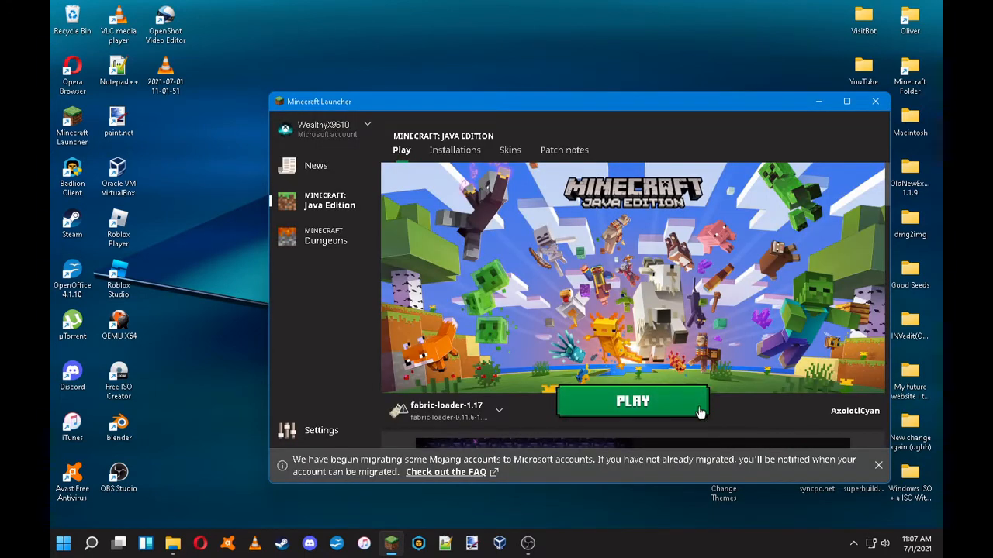
pyautogui.click(633, 400)
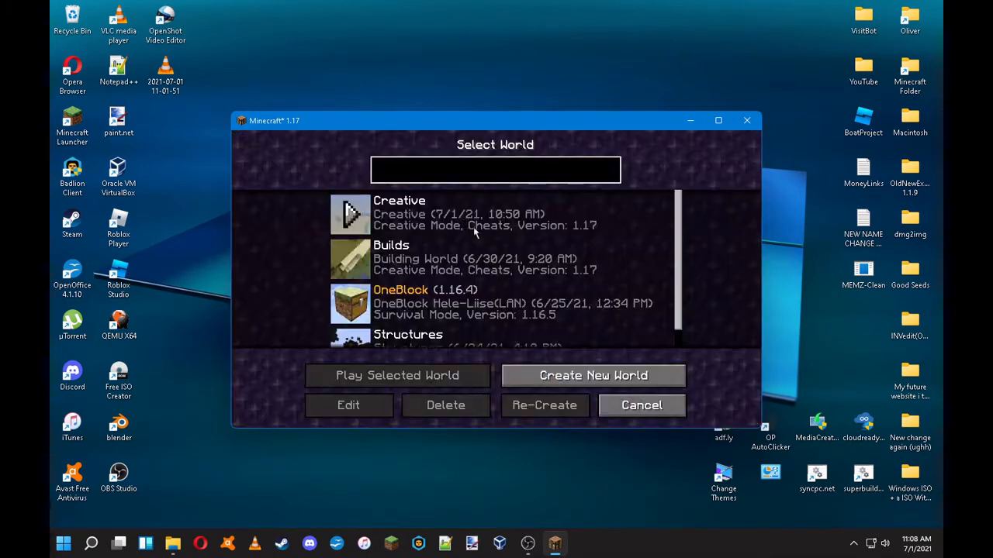
pyautogui.click(445, 405)
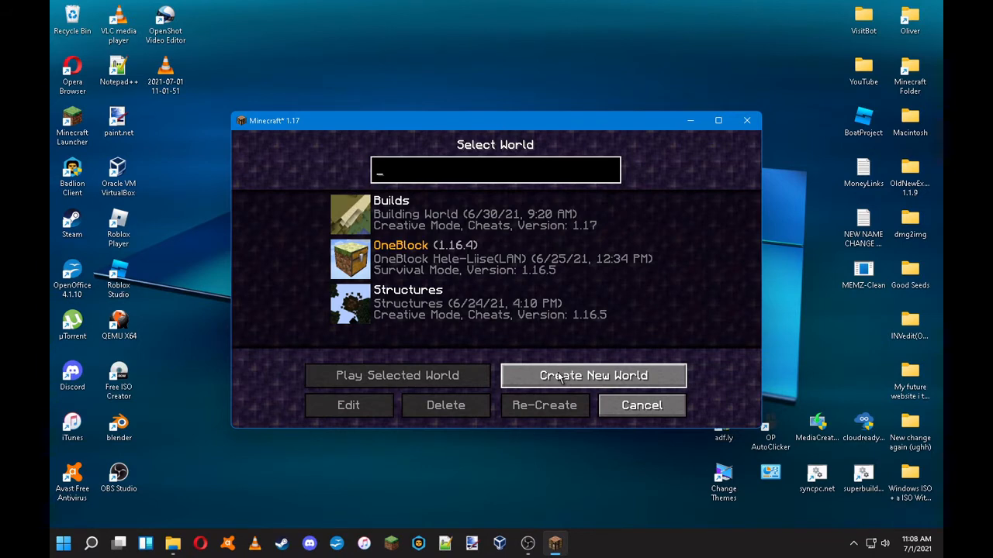
# Create a new creative world named Morph with cheats allowed and enter it.
pyautogui.click(592, 376)
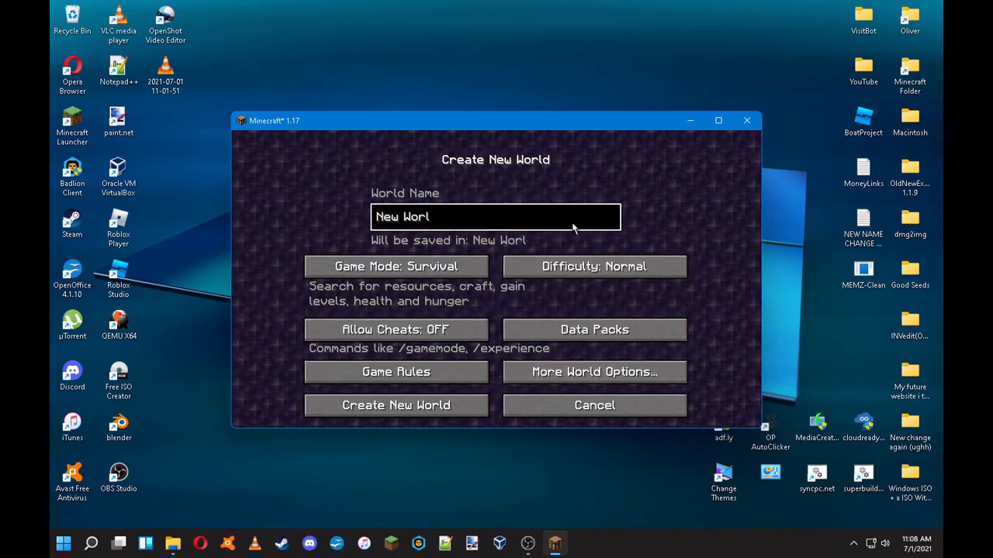
pyautogui.click(395, 267)
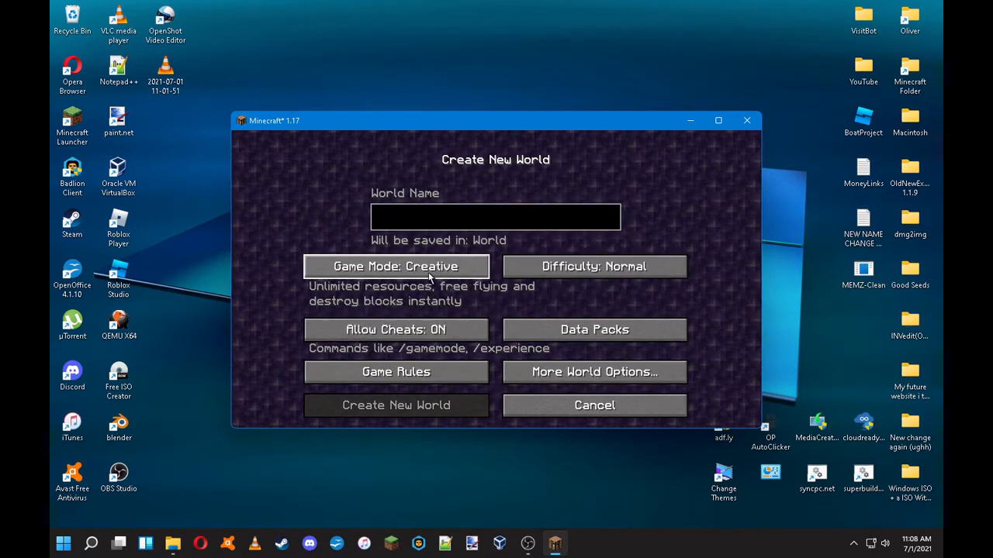
pyautogui.click(495, 217)
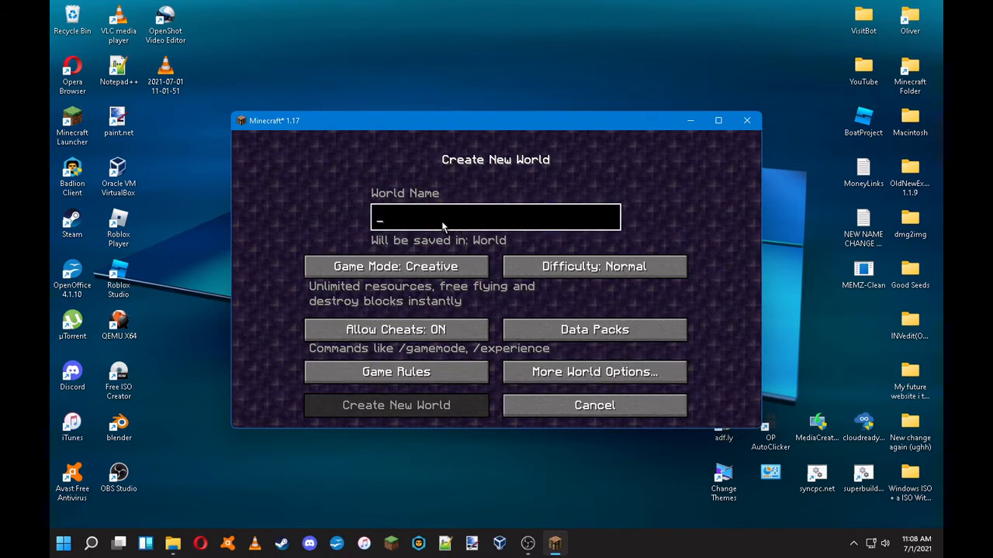
pyautogui.write('Morph')
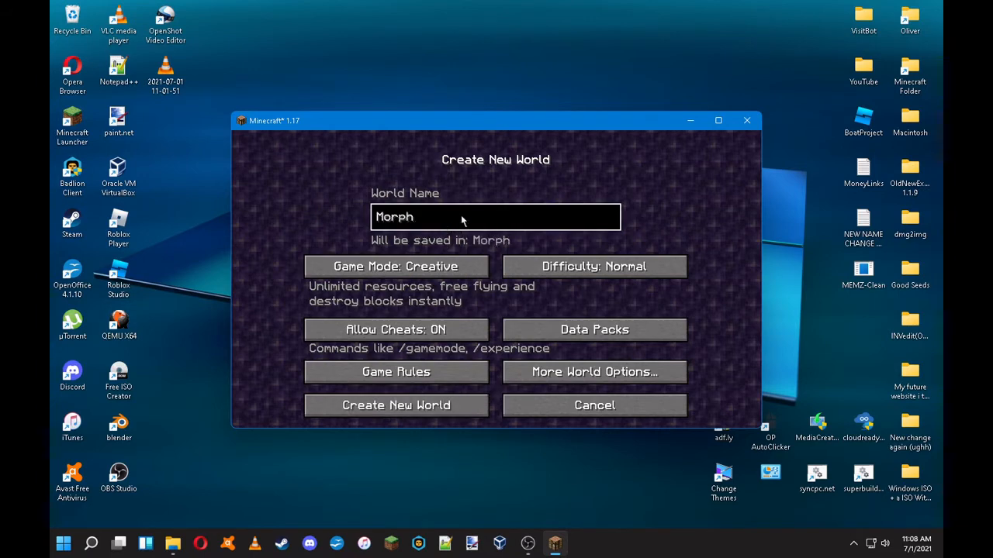
pyautogui.click(395, 405)
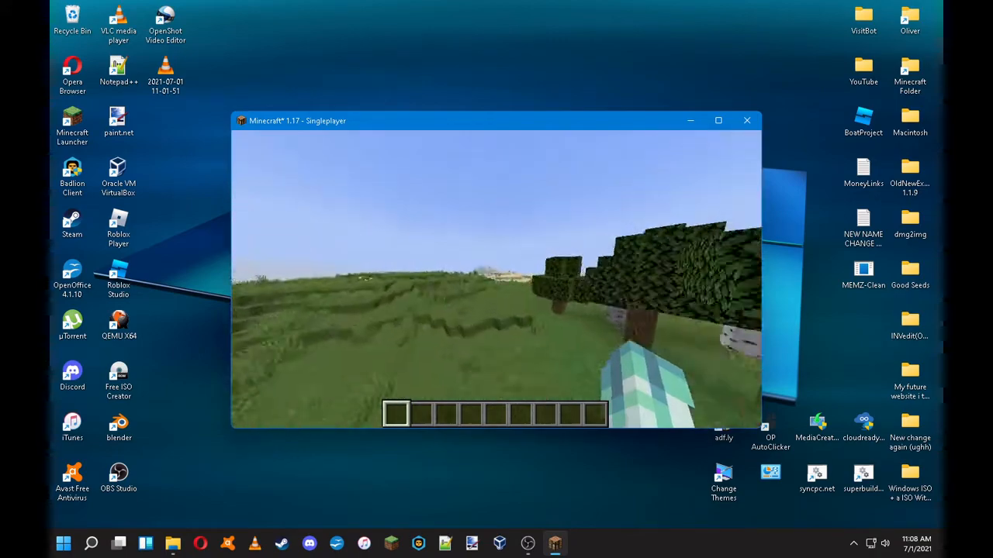
# Pick the pig in the Identity morph screen and run /gamemode survival.
pyautogui.click(717, 121)
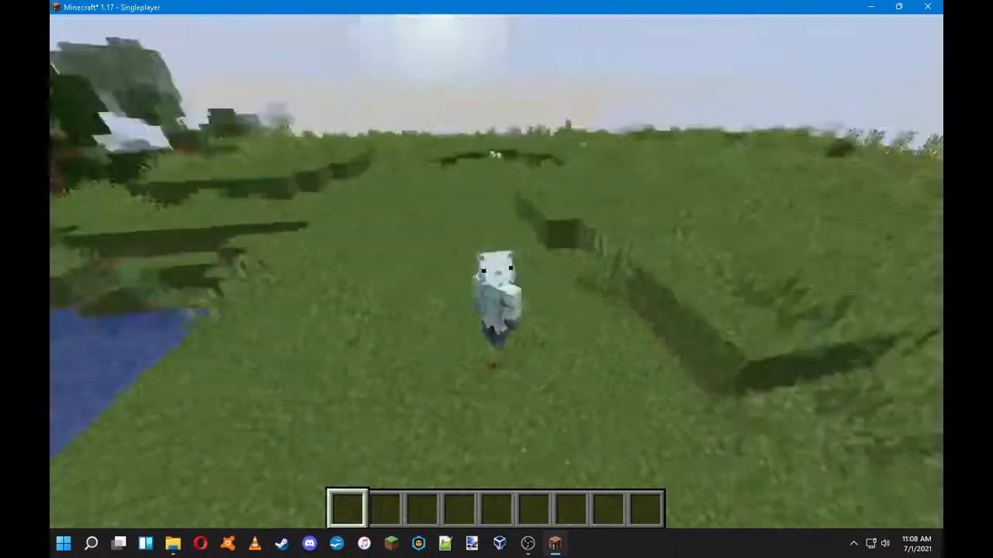
pyautogui.moveTo(496, 279)
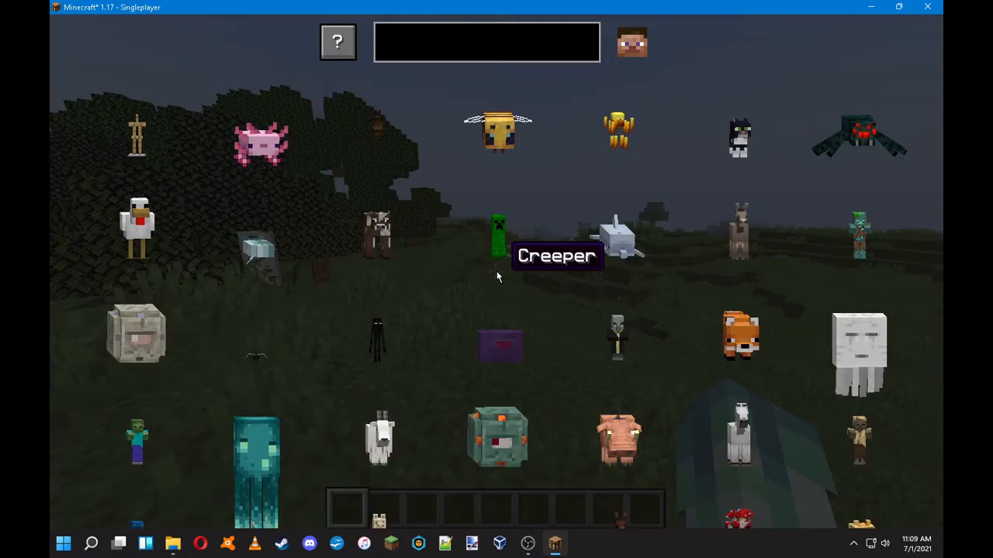
pyautogui.press('Escape')
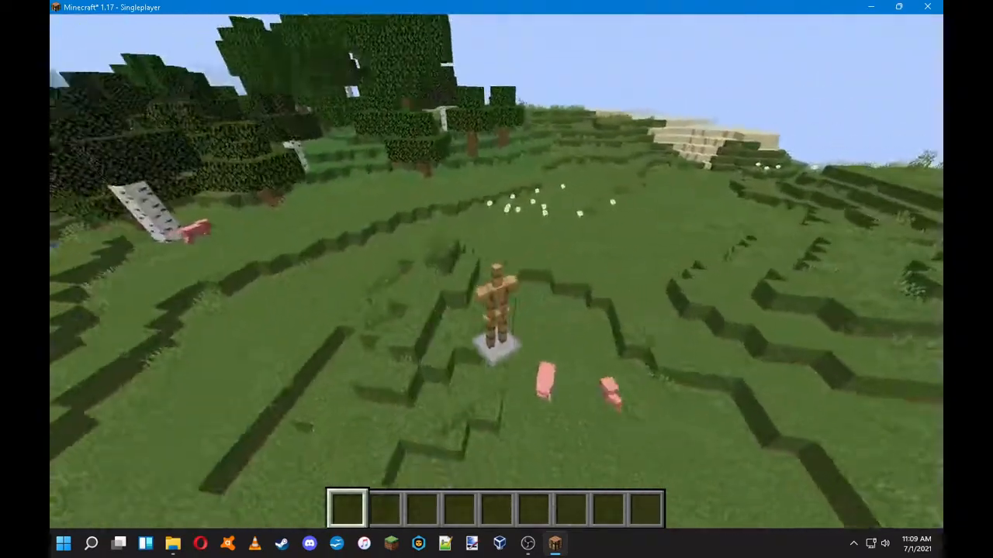
pyautogui.write('gamemode')
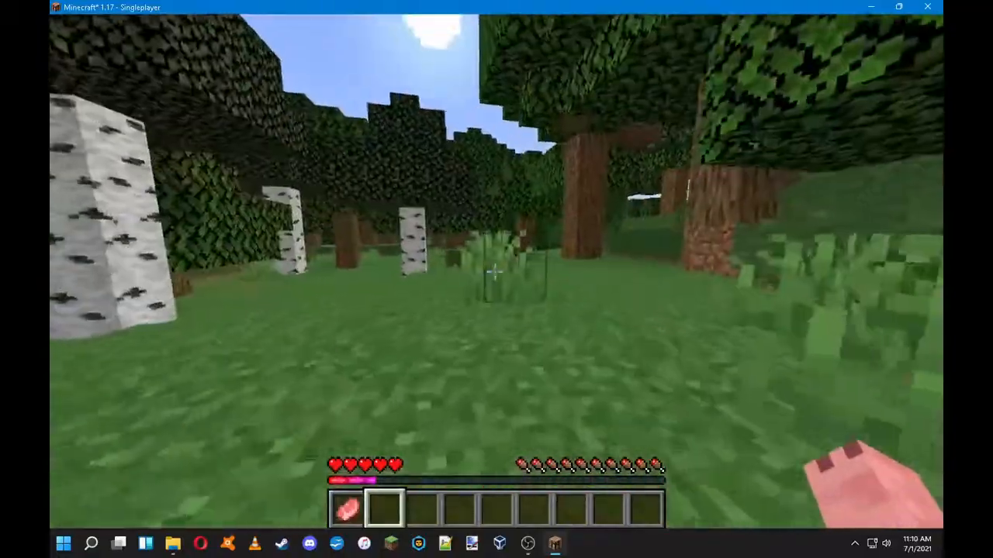
pyautogui.moveTo(496, 276)
pyautogui.write('/s')
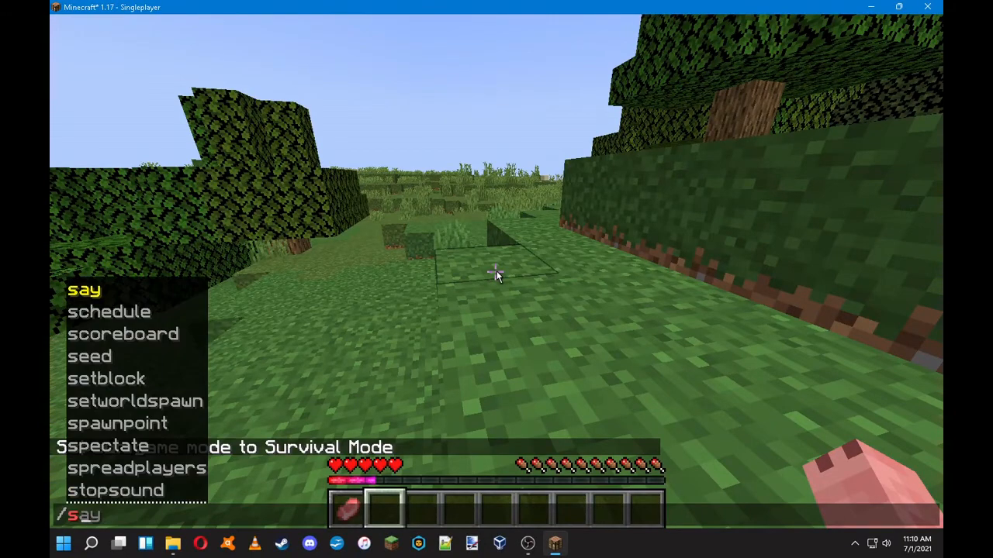
# Summon a cat and run /give @a minecraft:netherite_axe to hold the axe.
pyautogui.press('enter')
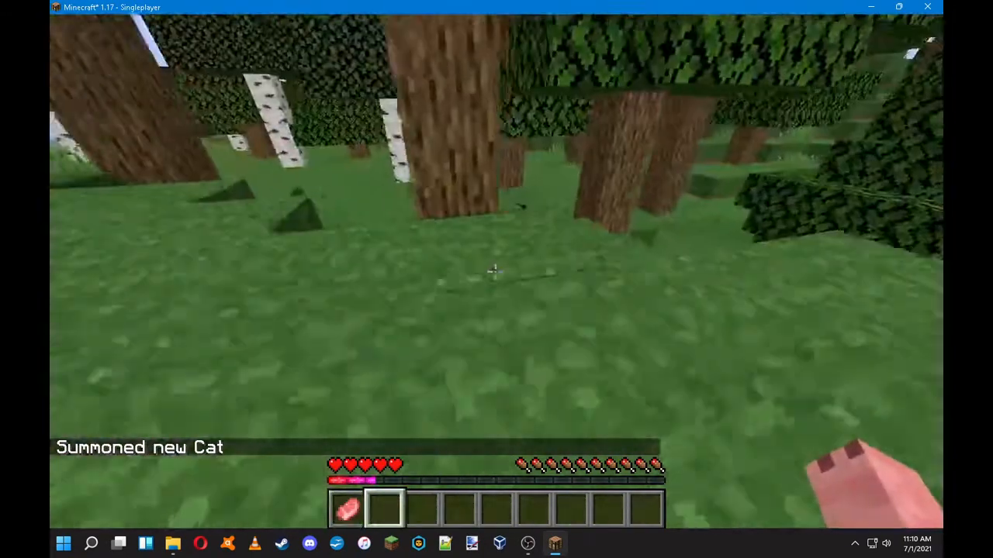
pyautogui.write('/give @a')
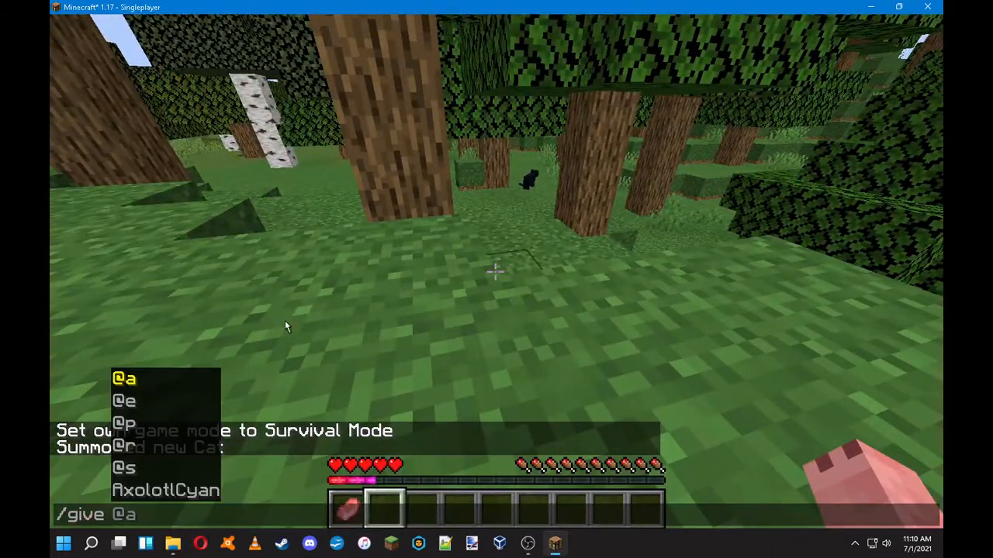
pyautogui.write('netherite_axe')
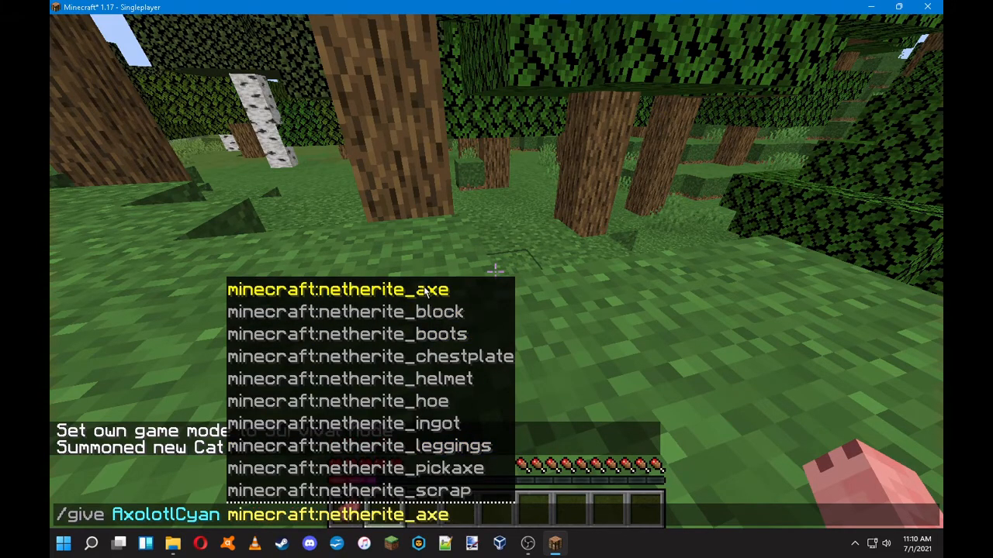
pyautogui.press('Enter')
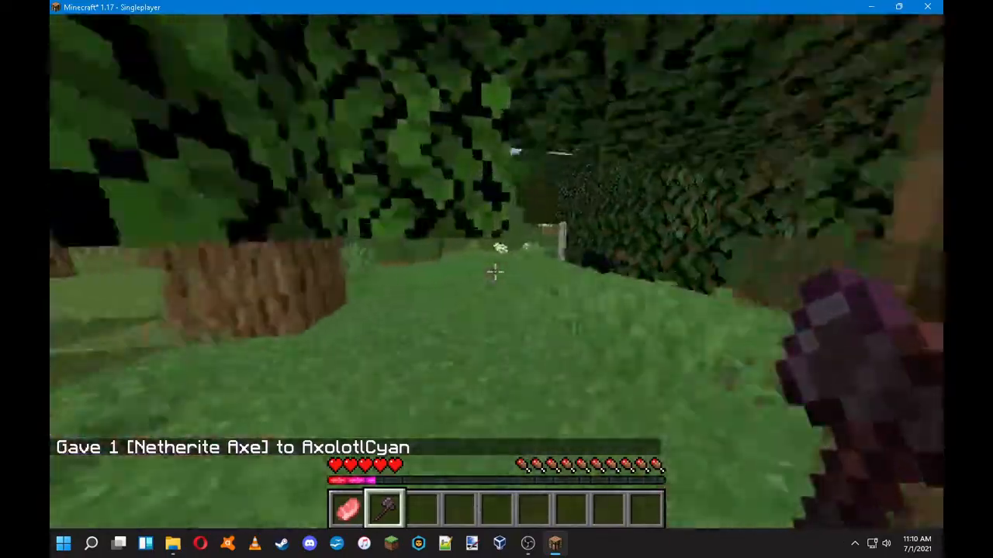
pyautogui.moveTo(494, 276)
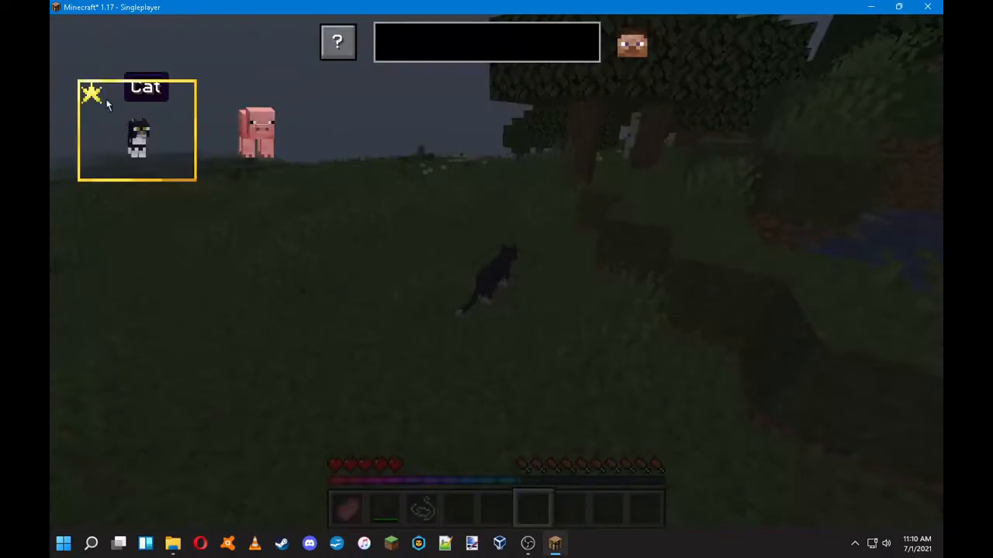
pyautogui.moveTo(127, 124)
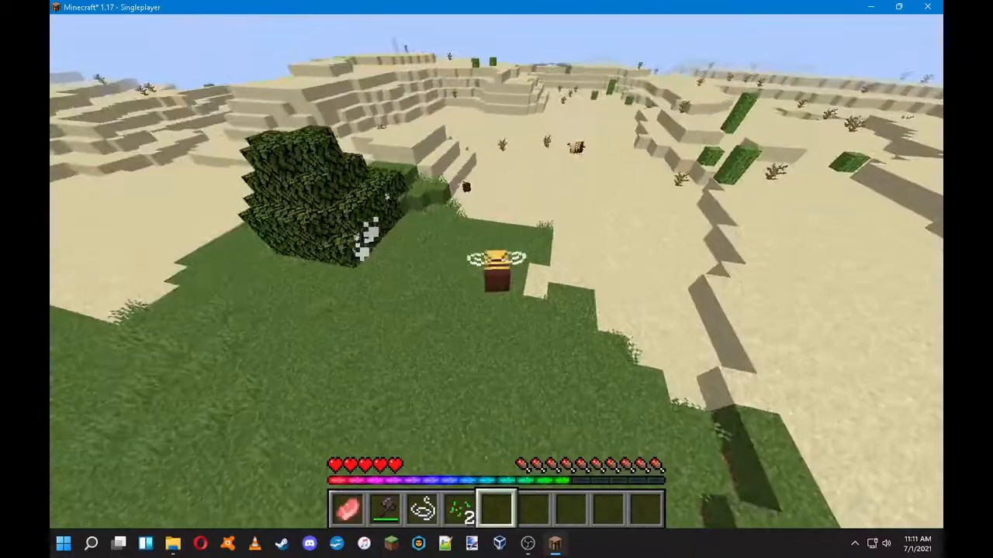
pyautogui.moveTo(496, 280)
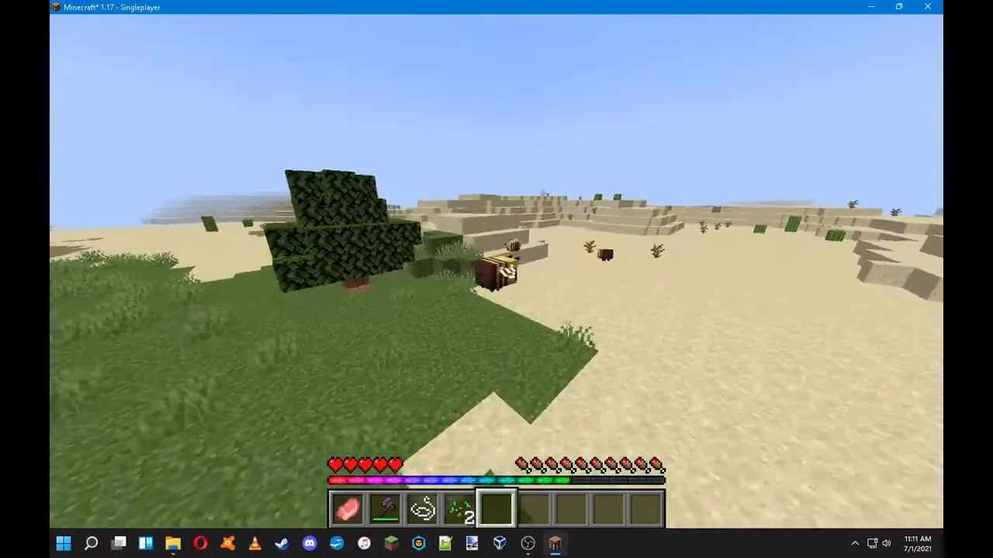